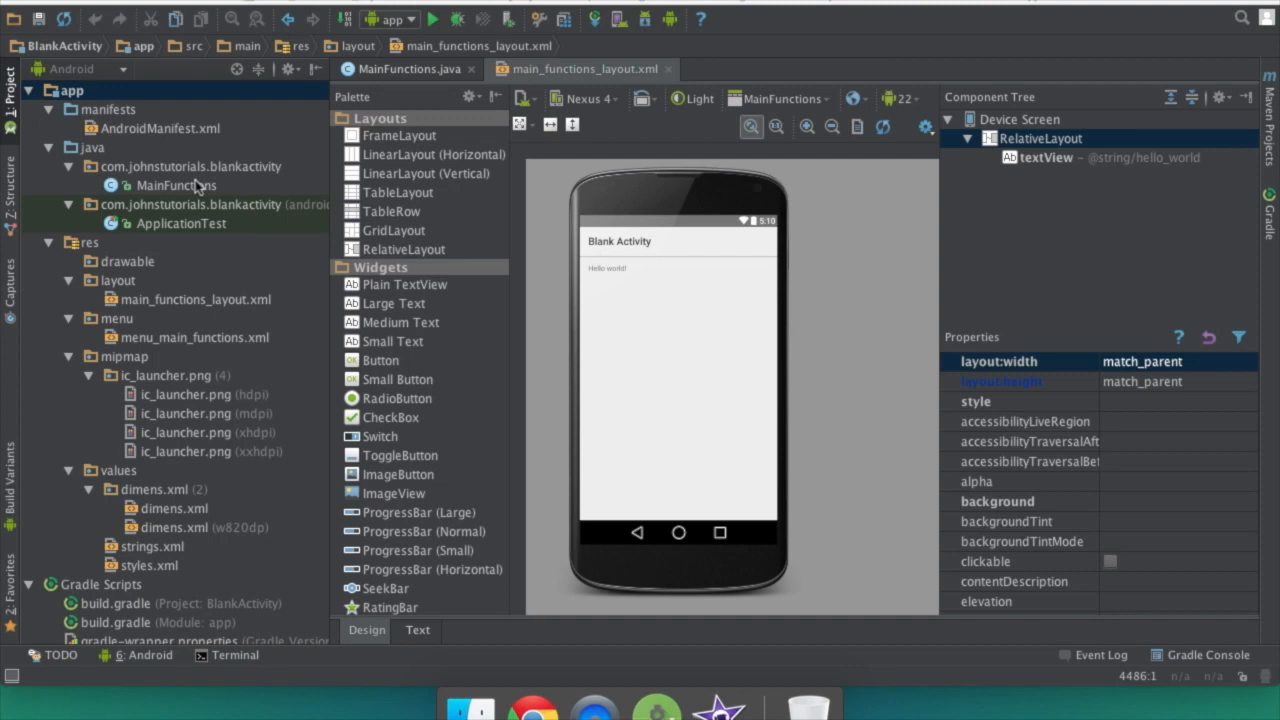
mouse_move(590, 255)
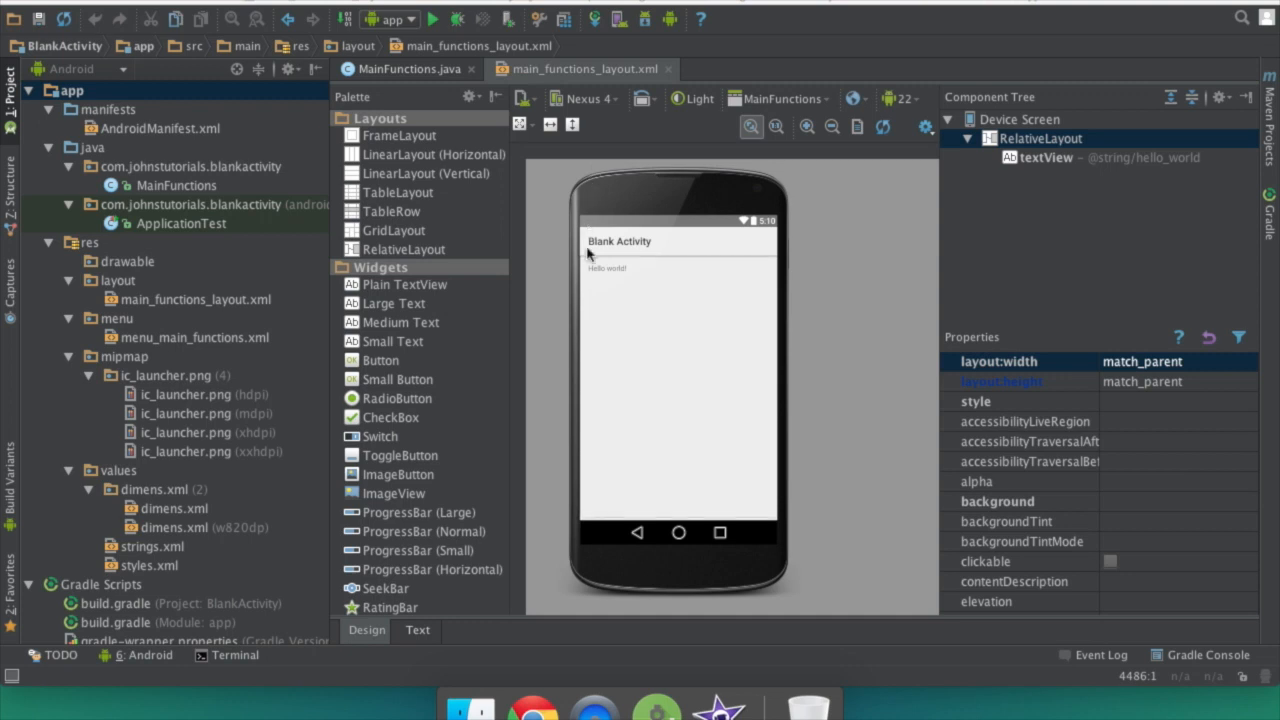
mouse_move(547, 145)
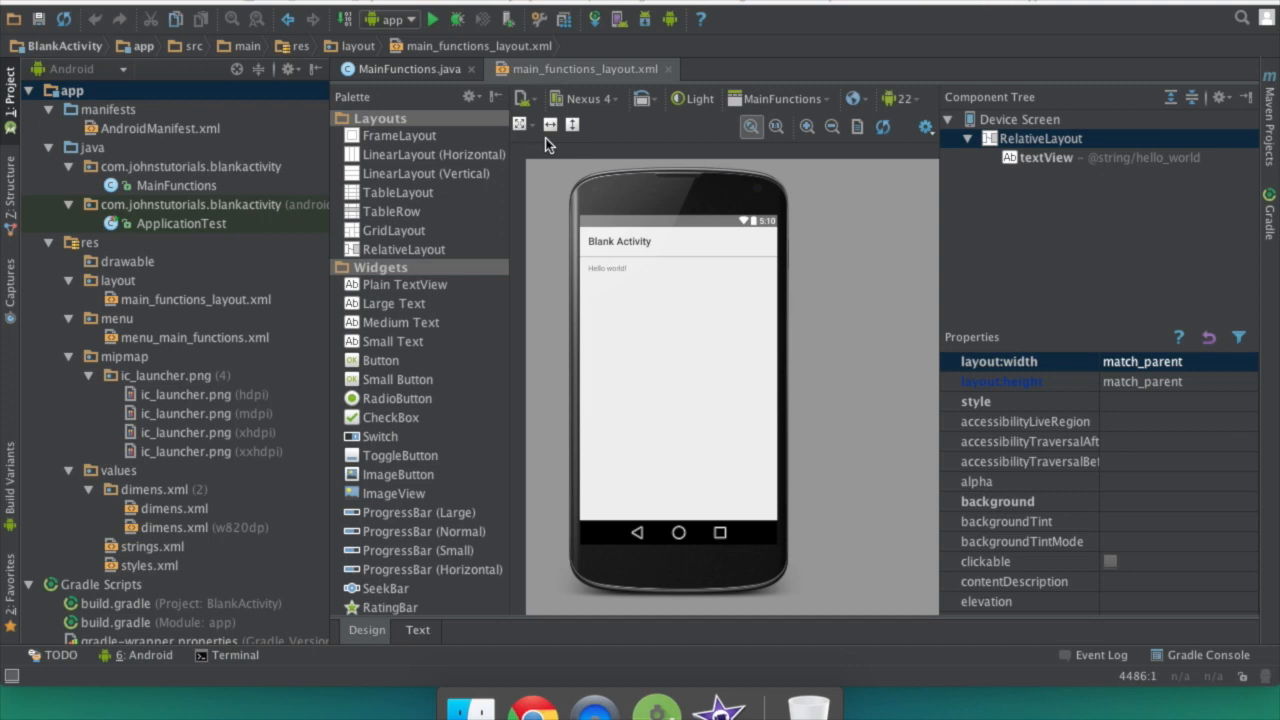
mouse_move(652, 122)
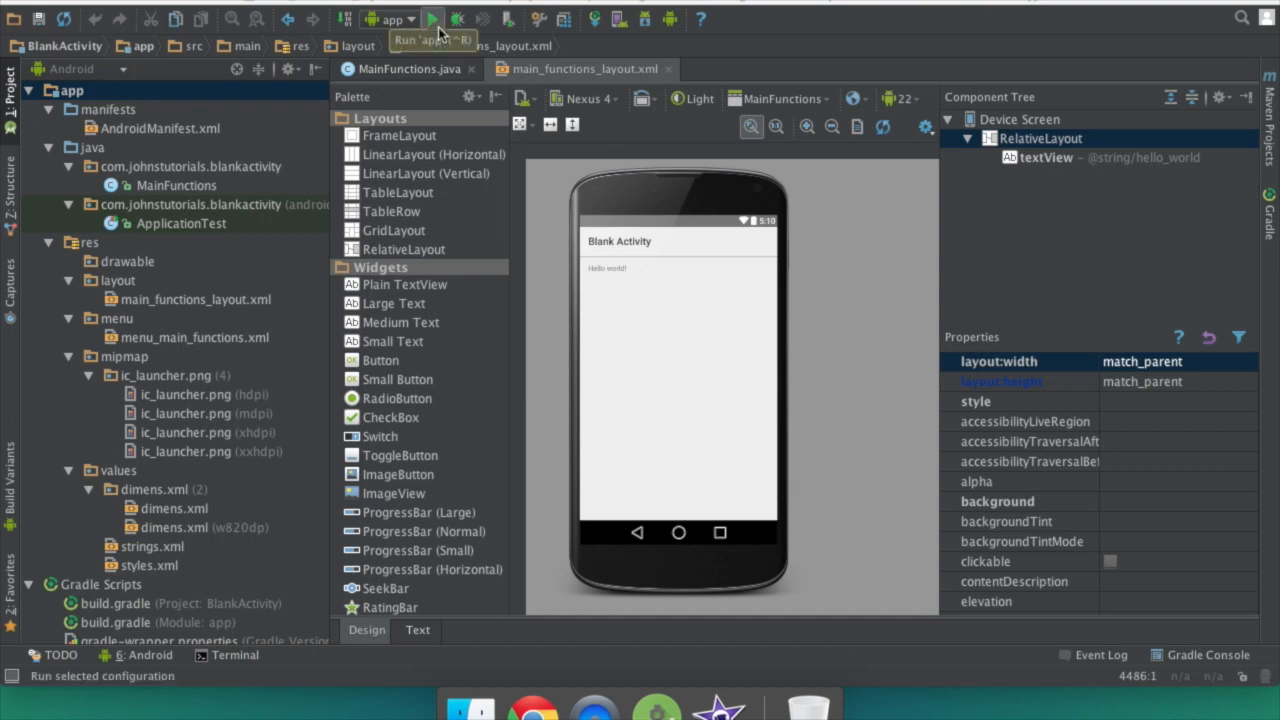
Start the app build, review the layout's XML in Text view, then return to Design
click(432, 19)
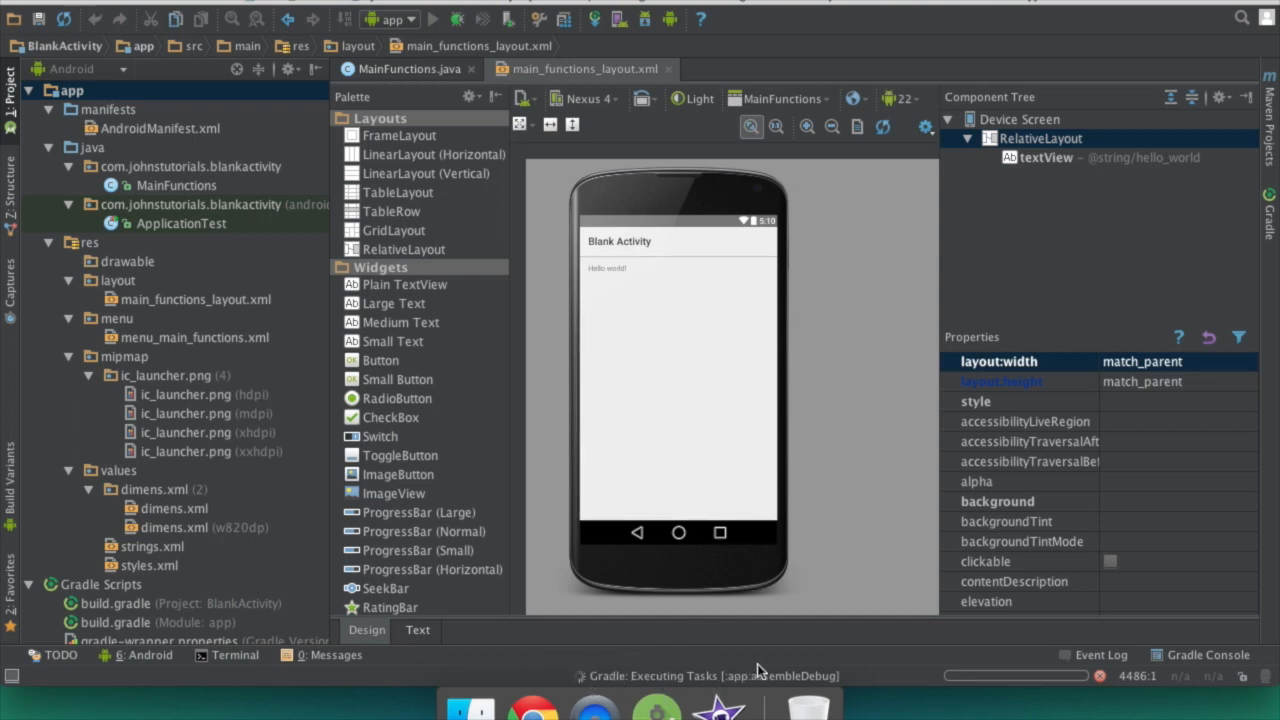
mouse_move(426, 252)
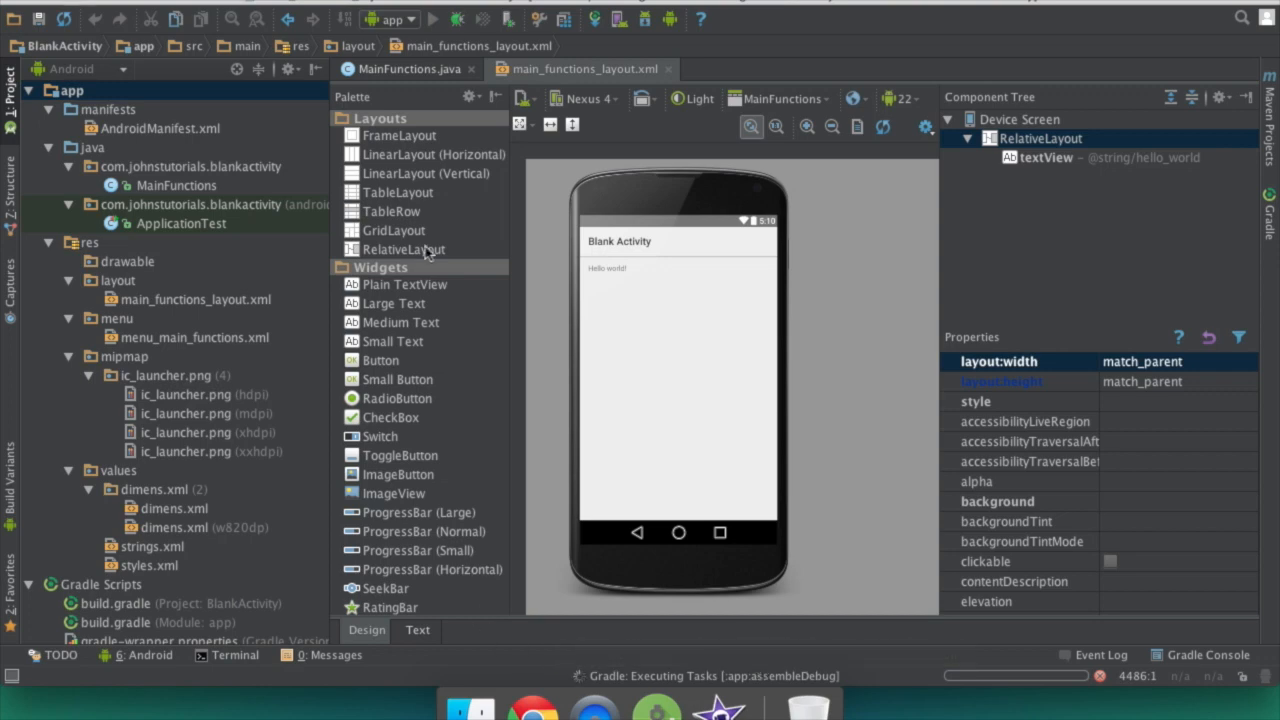
click(405, 68)
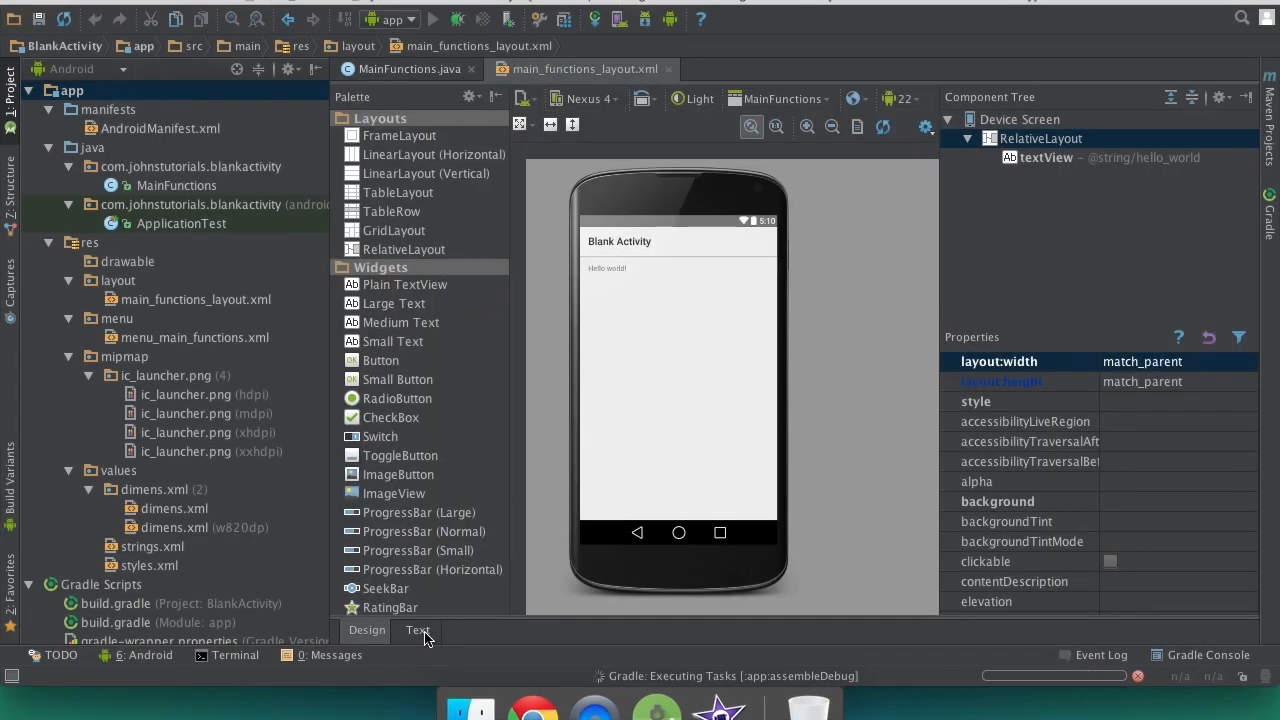
click(418, 630)
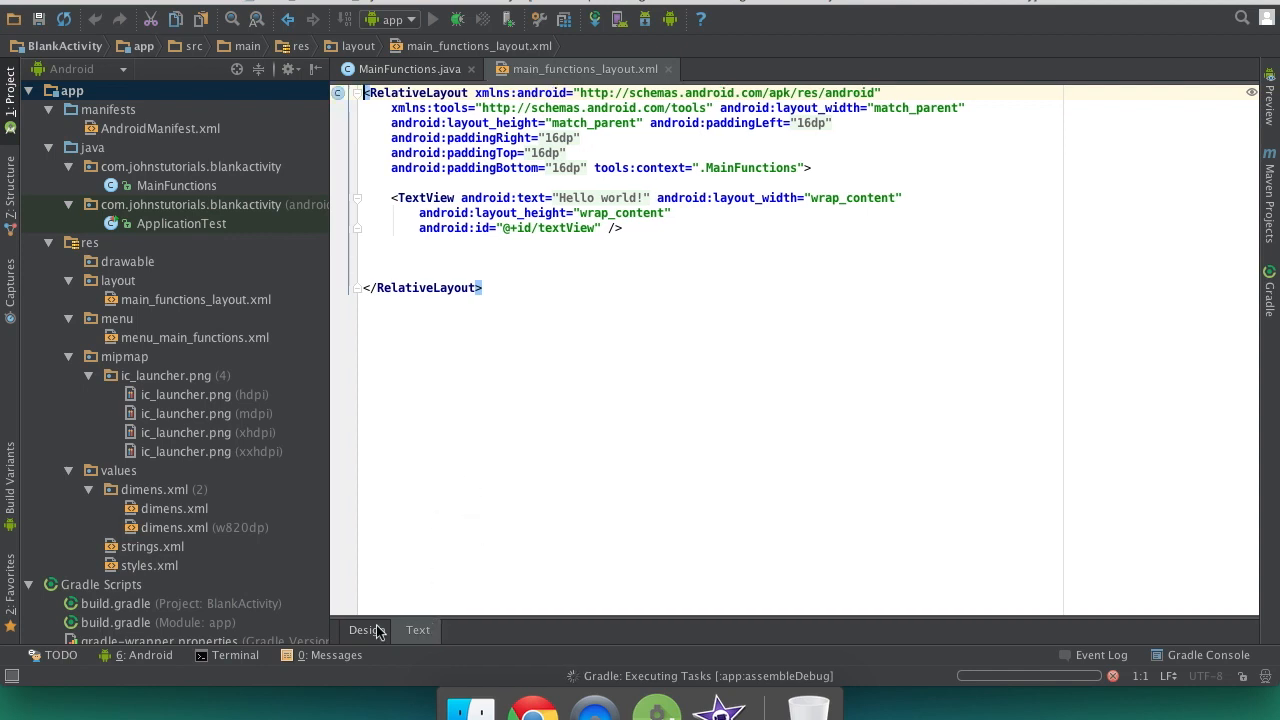
click(366, 630)
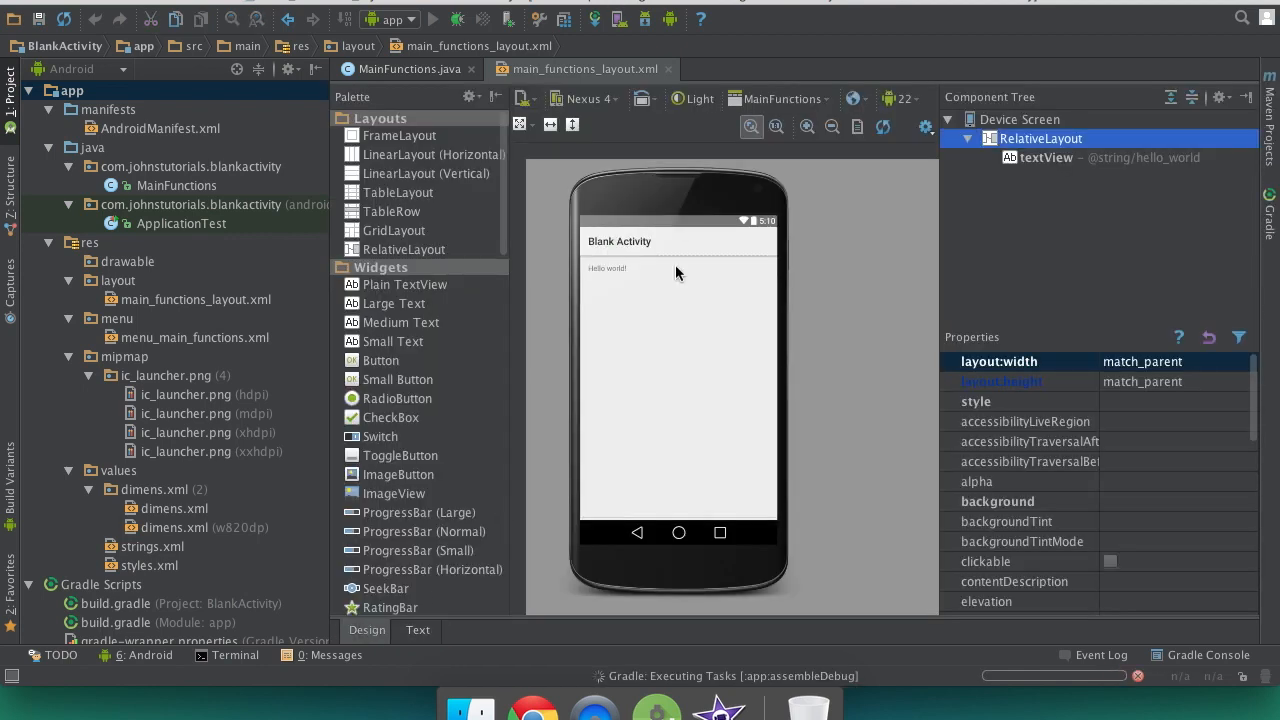
mouse_move(560, 18)
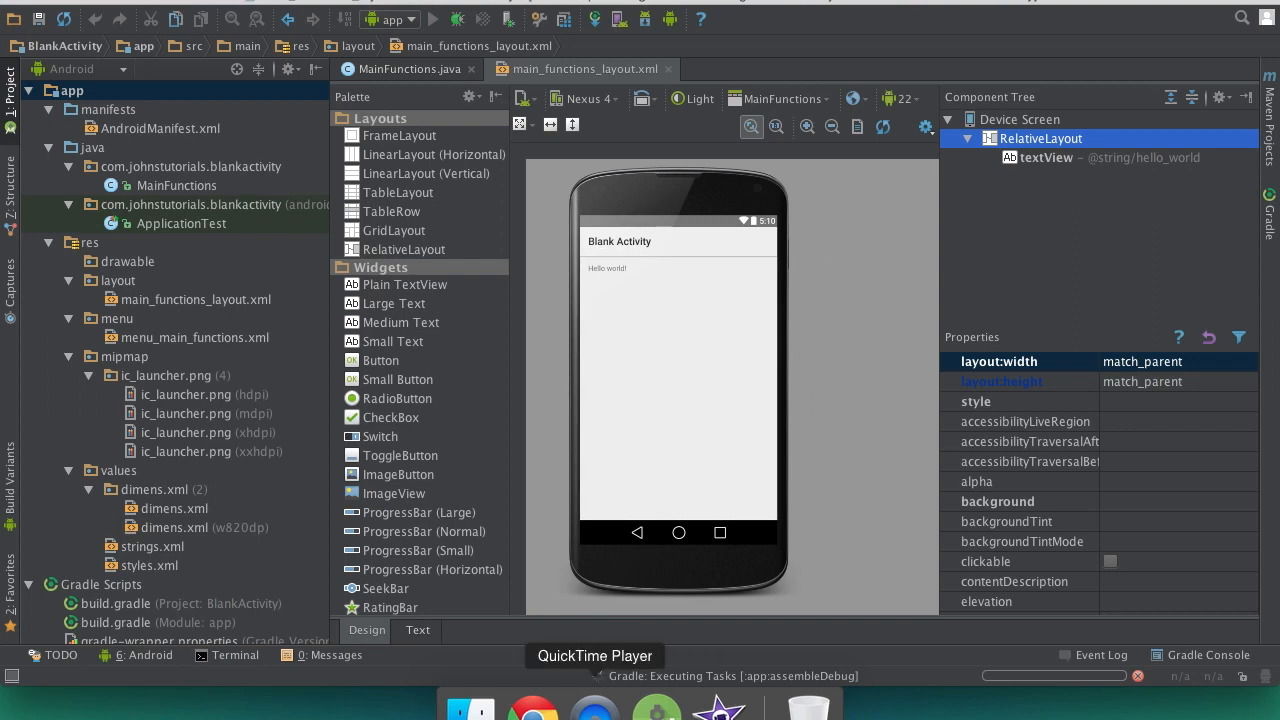
Pick the running LGE Nexus 4 as the deploy target, then view the phone screen
click(427, 19)
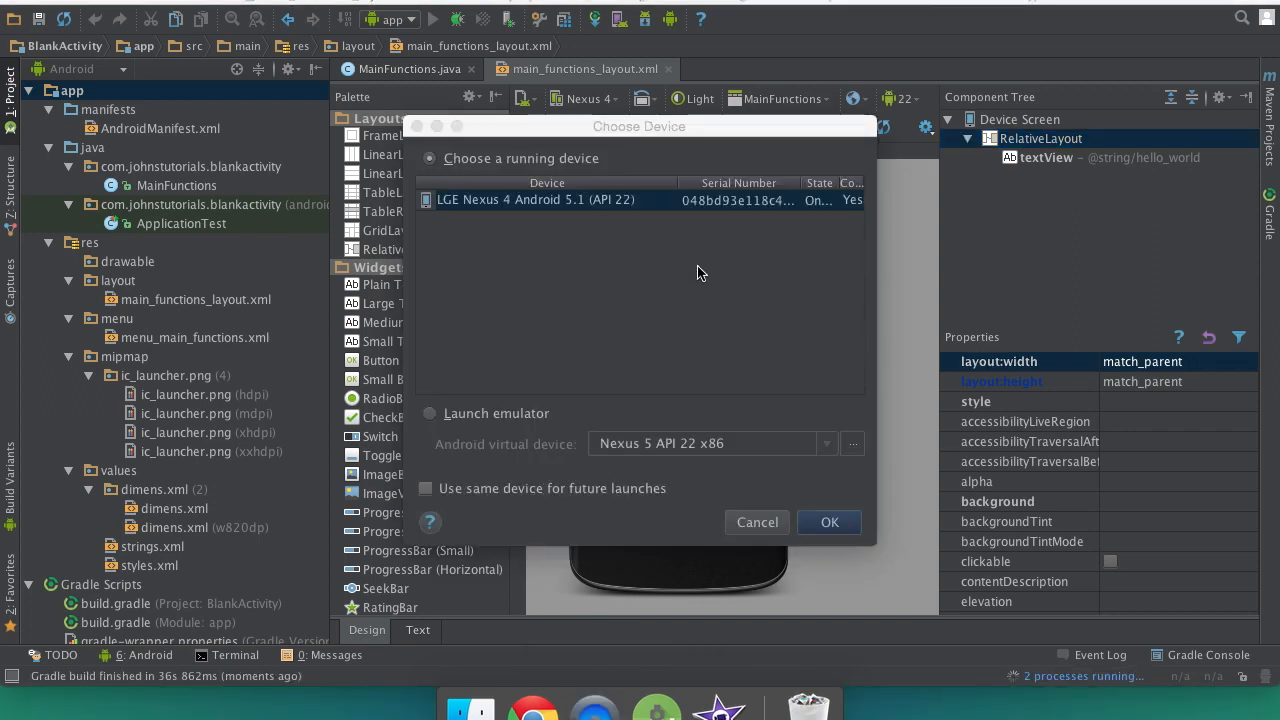
click(547, 200)
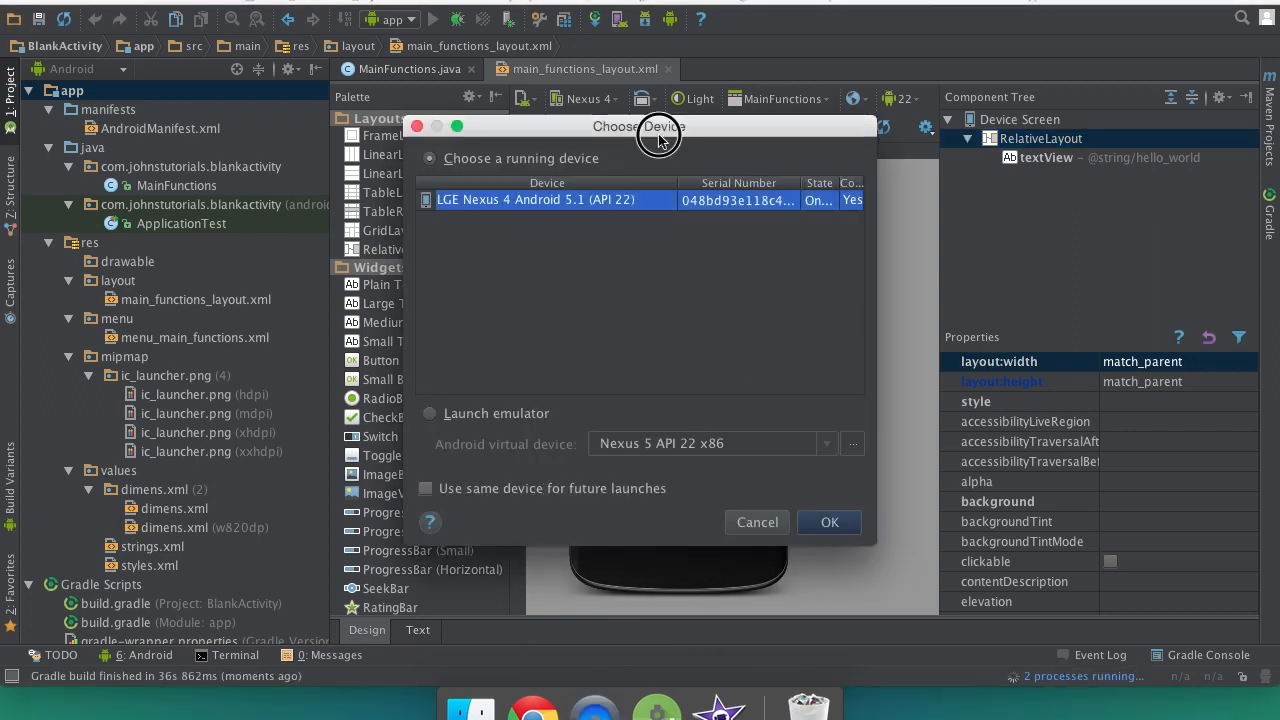
mouse_move(532, 248)
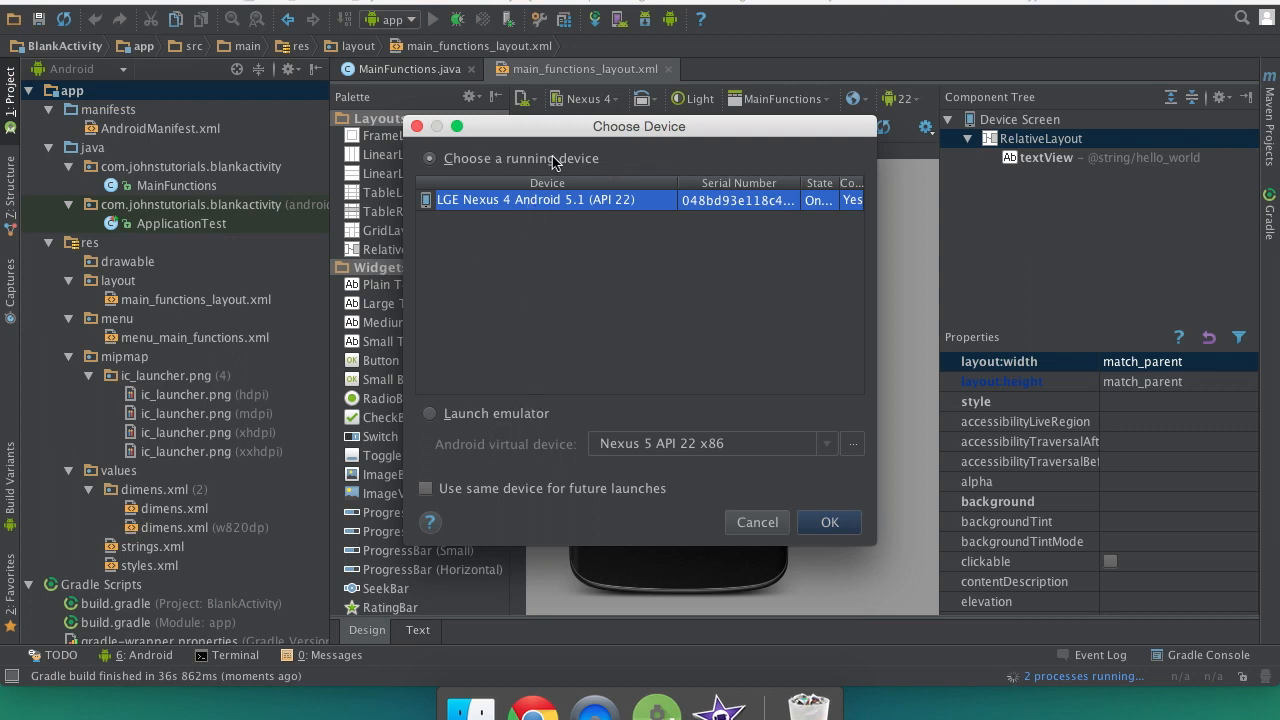
mouse_move(463, 368)
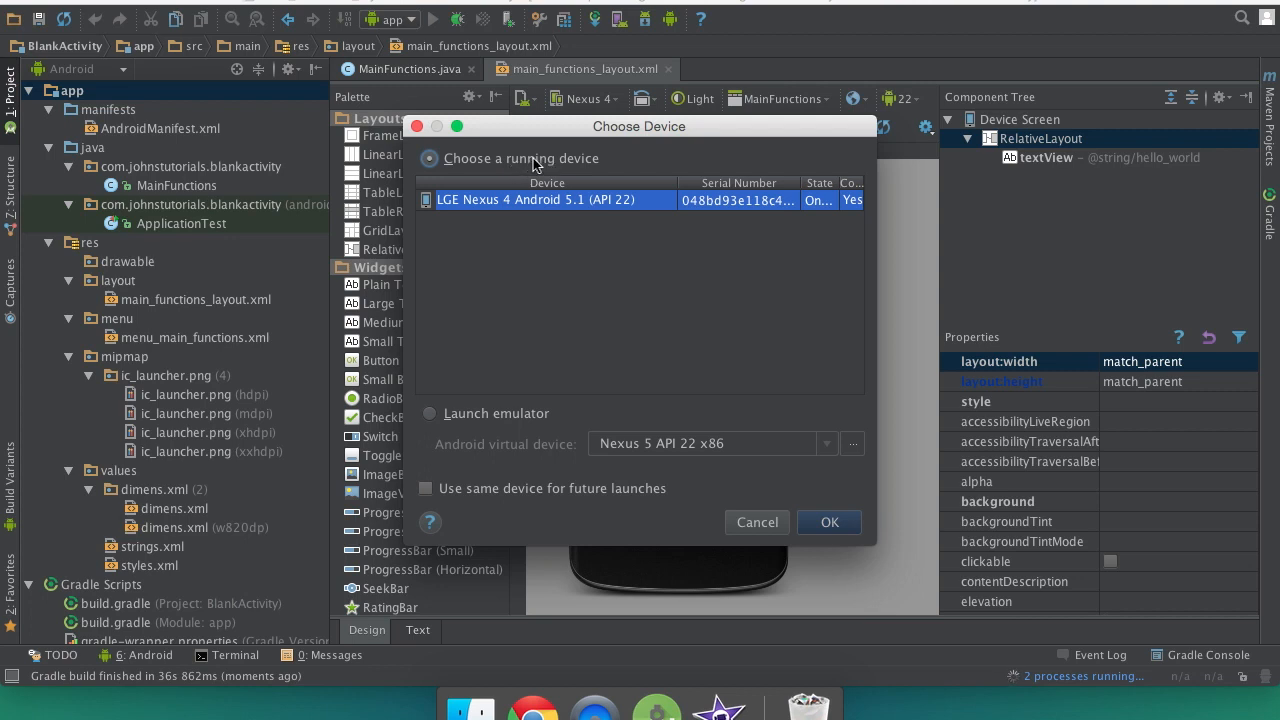
click(530, 200)
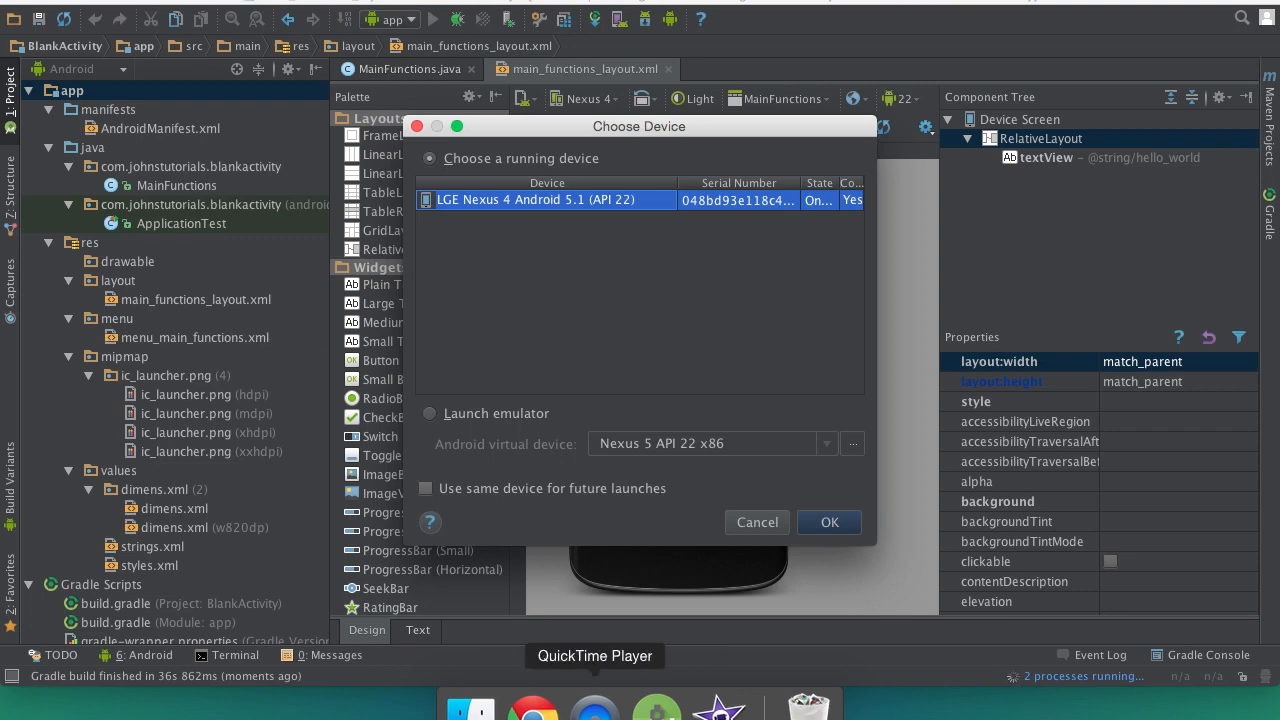
click(828, 522)
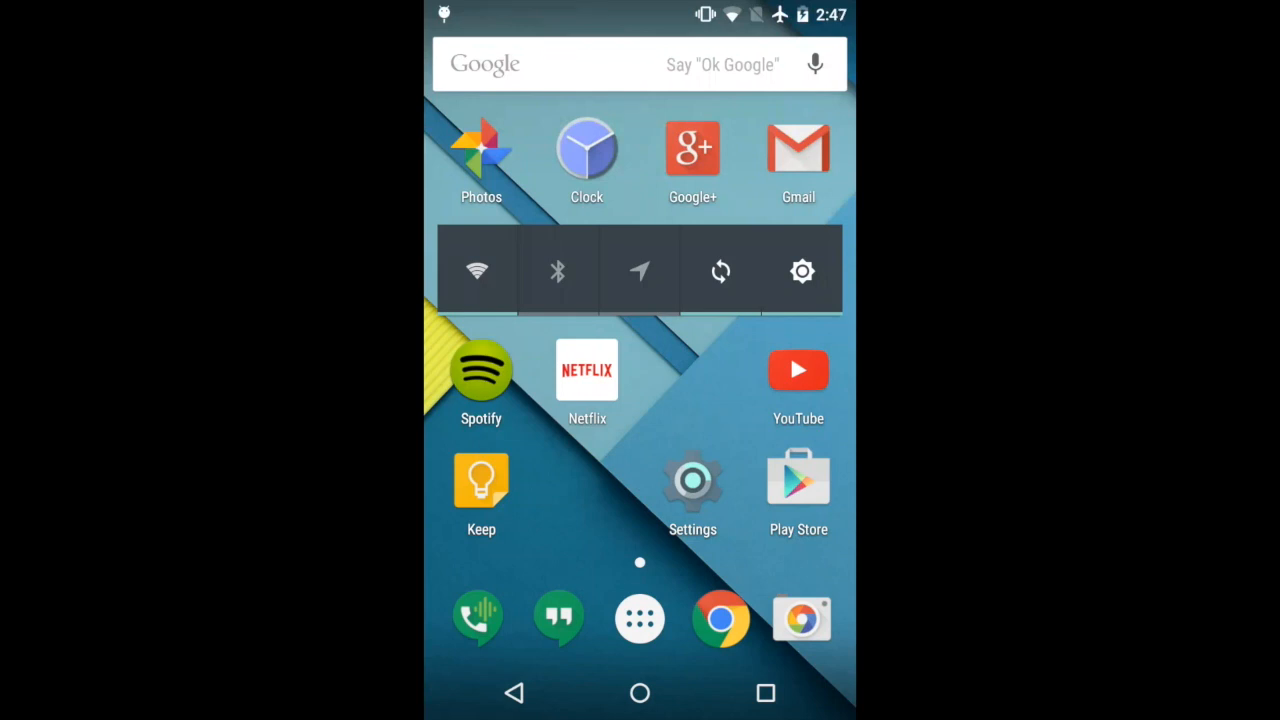
Tap Build number in About phone to confirm developer mode, then go back to Settings
click(692, 480)
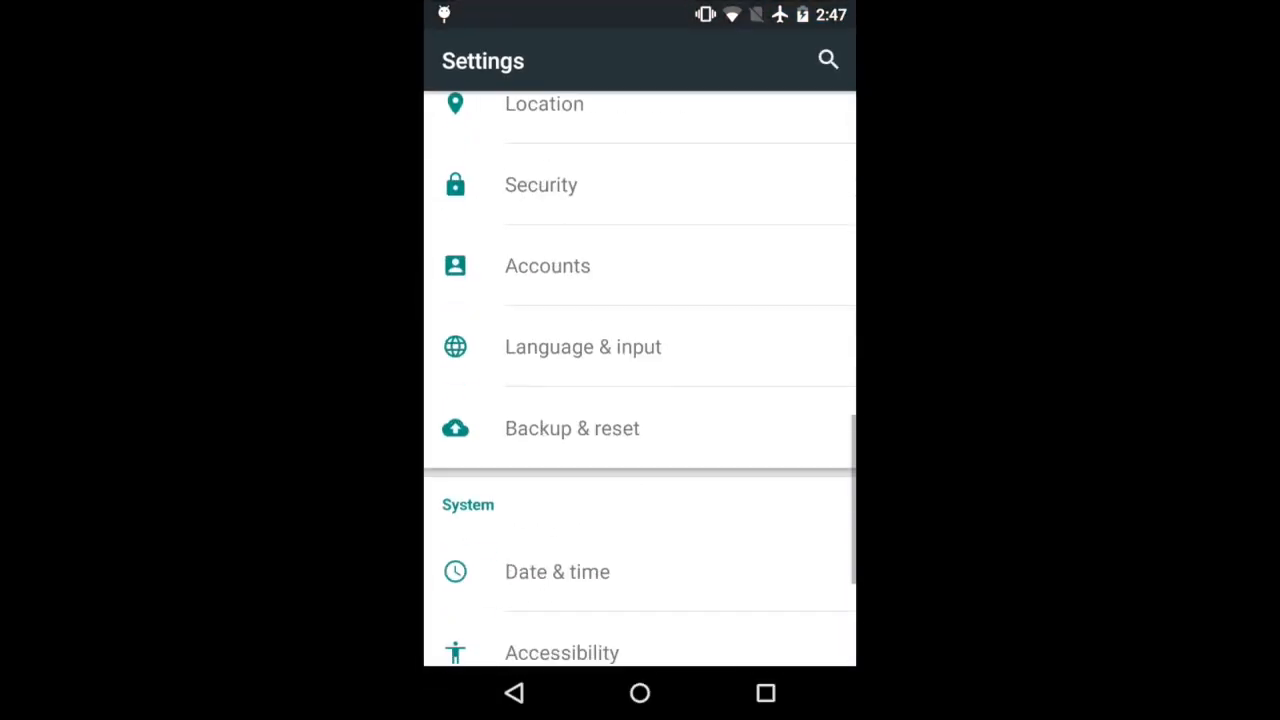
scroll(down, 3)
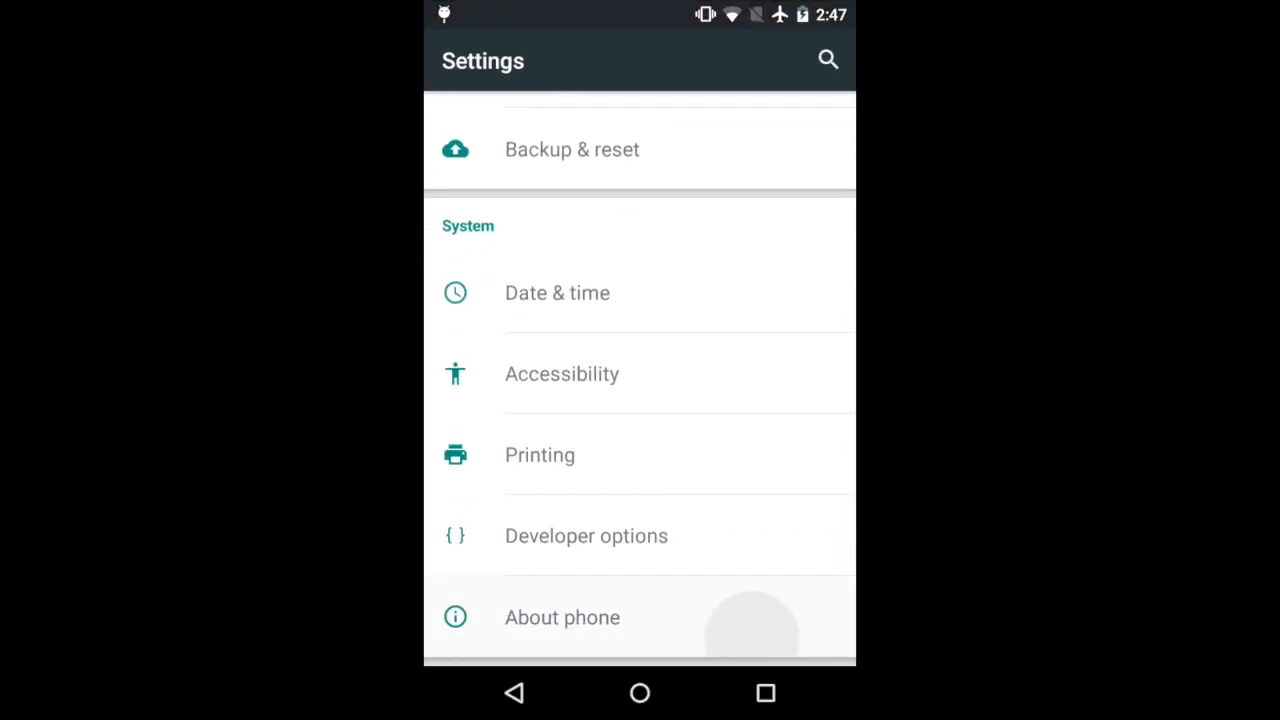
click(562, 617)
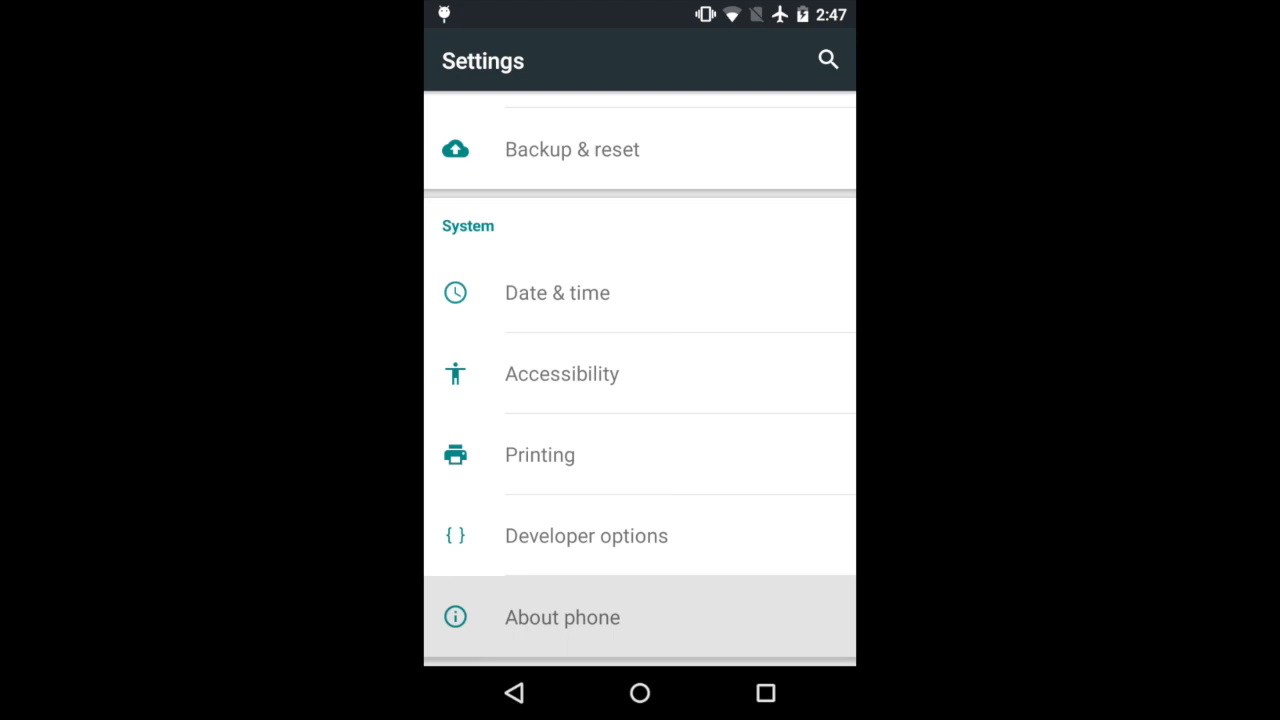
click(562, 617)
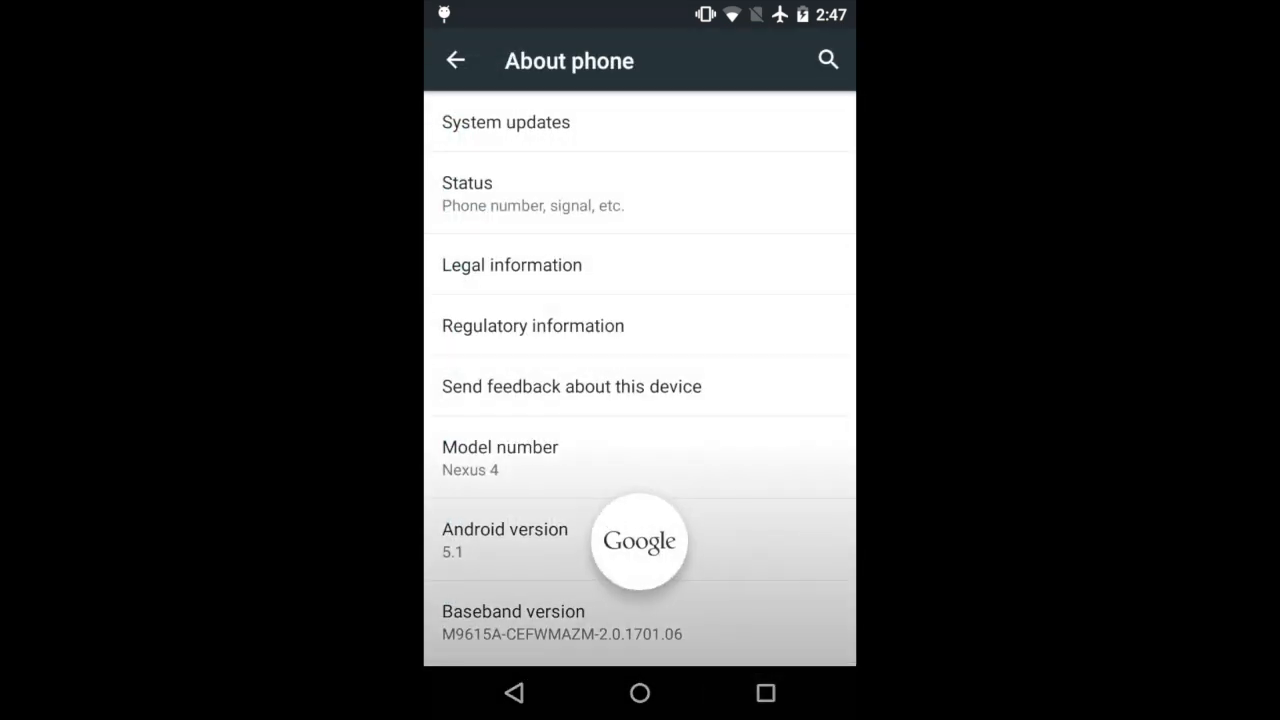
scroll(down, 3)
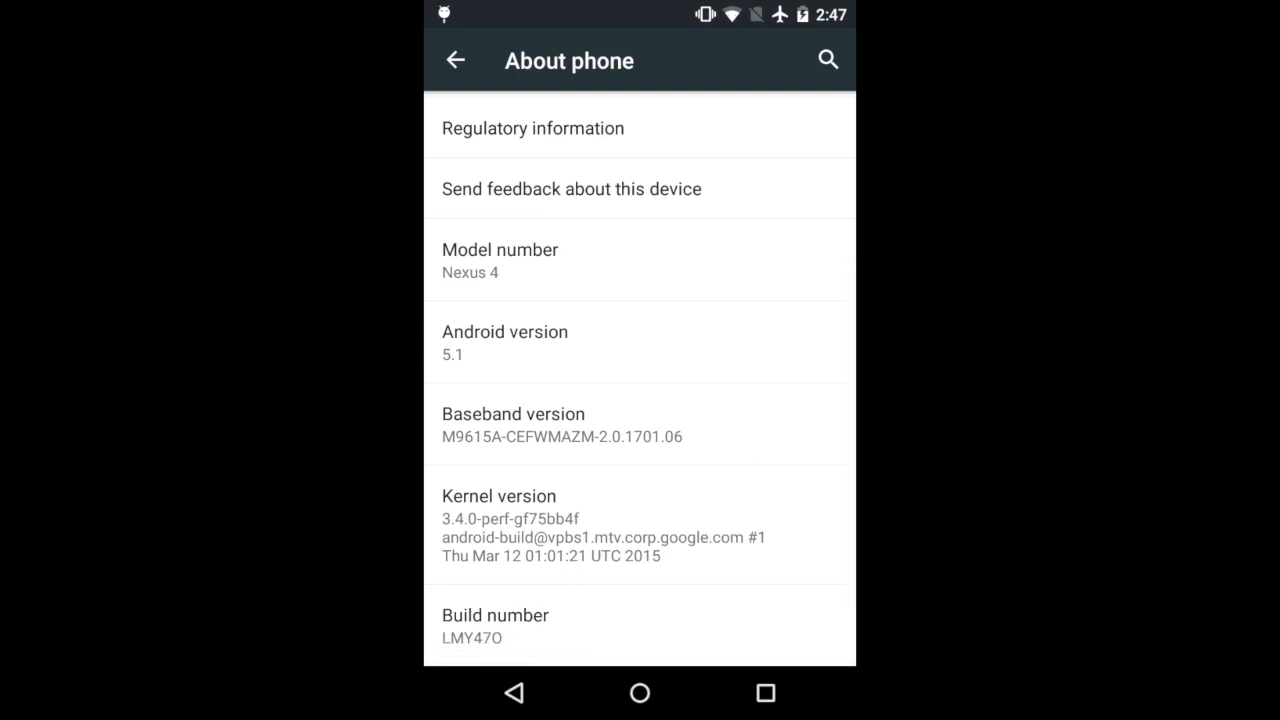
click(639, 624)
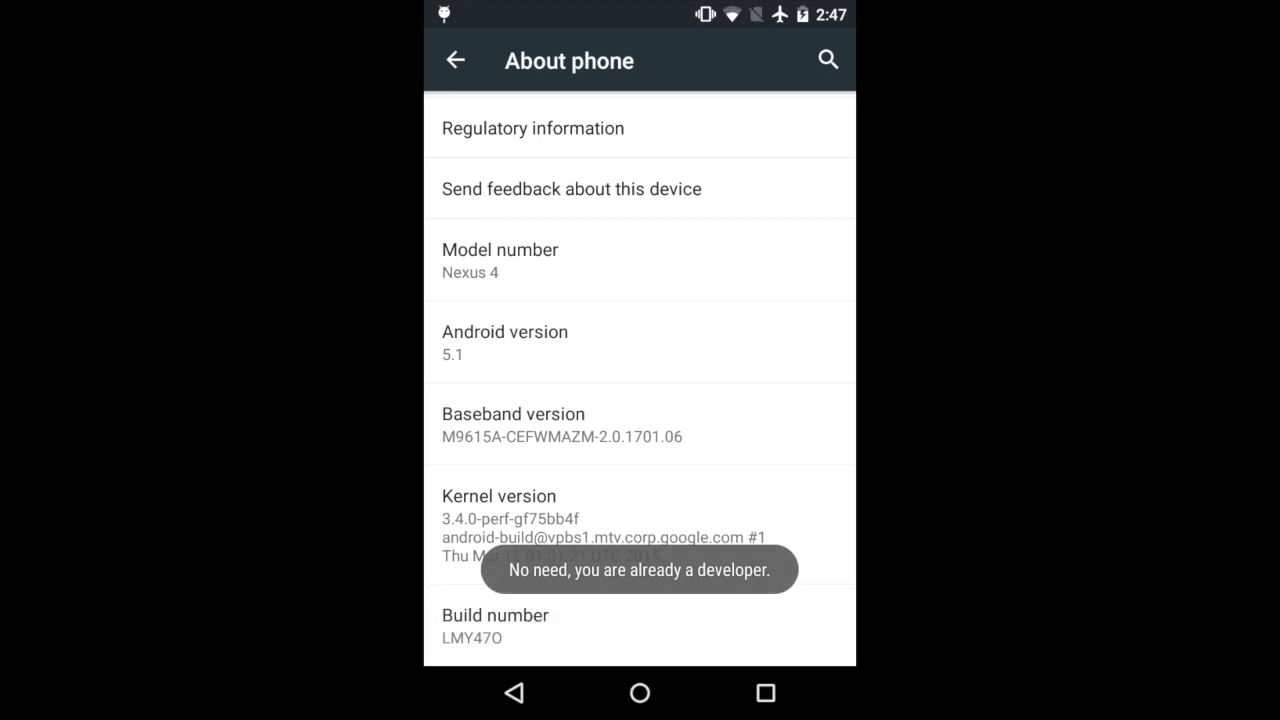
click(455, 60)
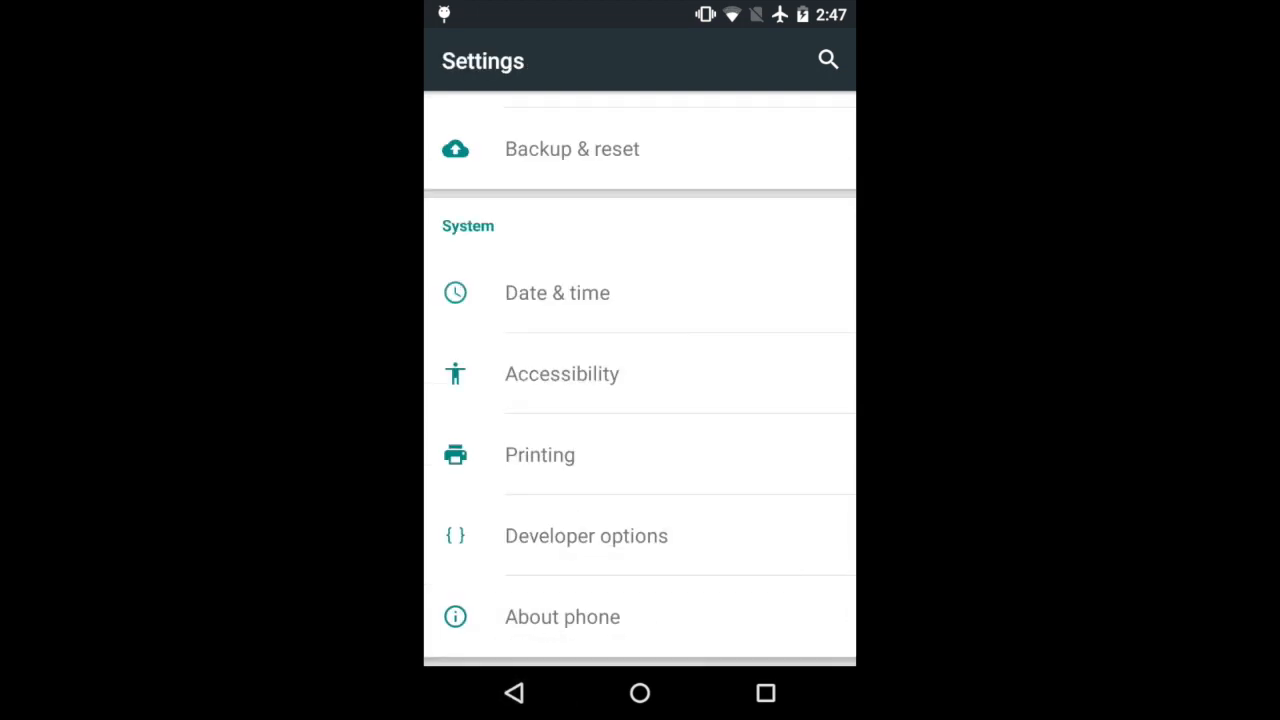
Open Developer options and scroll to confirm USB debugging is on
click(586, 535)
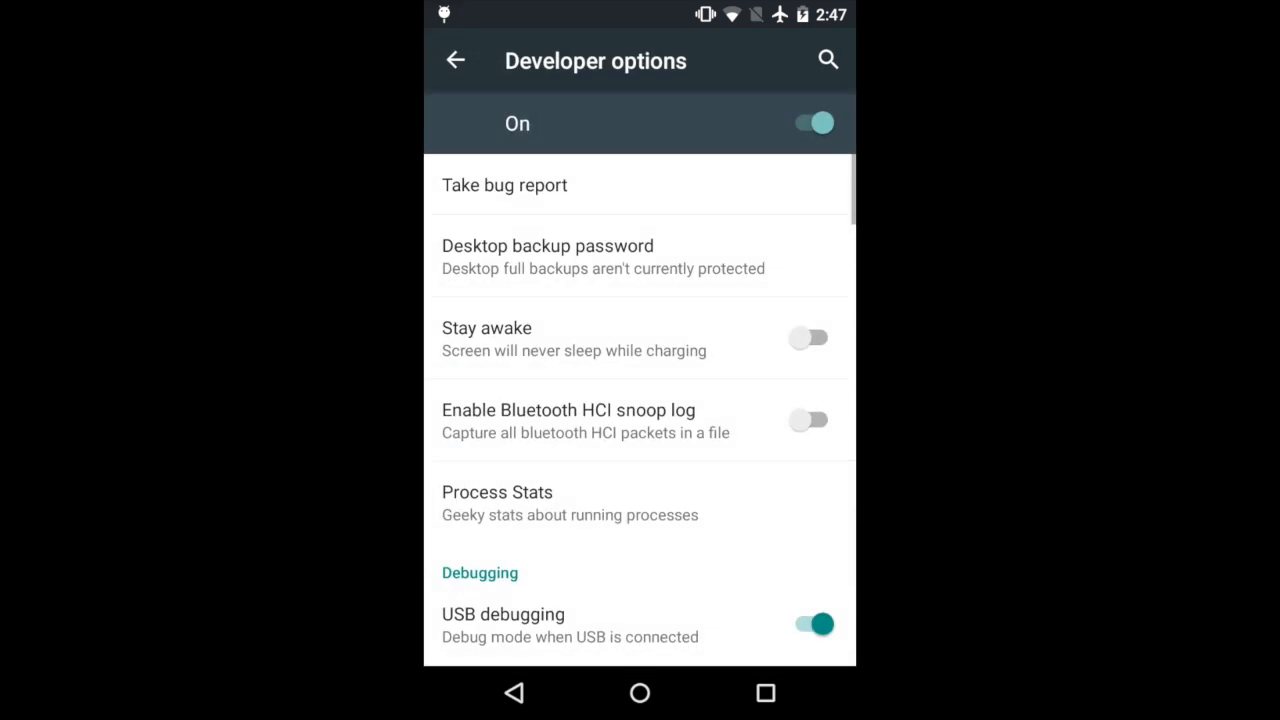
scroll(down, 3)
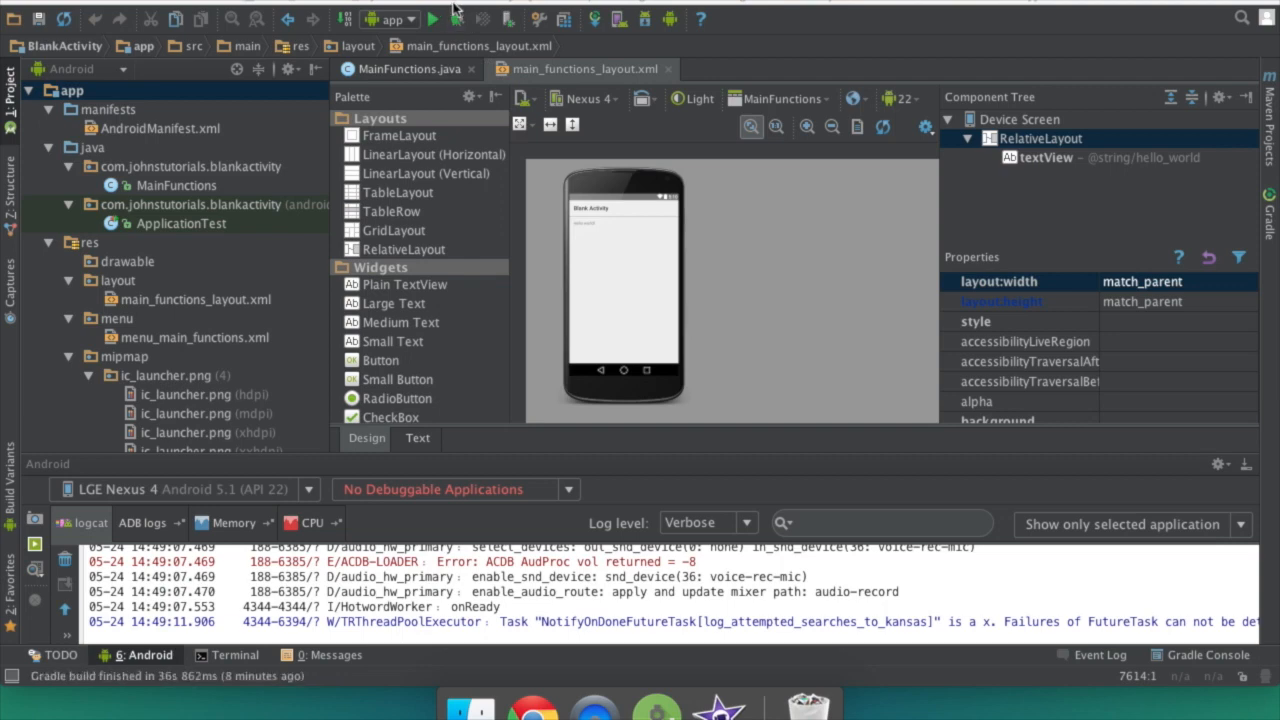
Run 'app' again so Gradle rebuilds and the device chooser appears
click(432, 19)
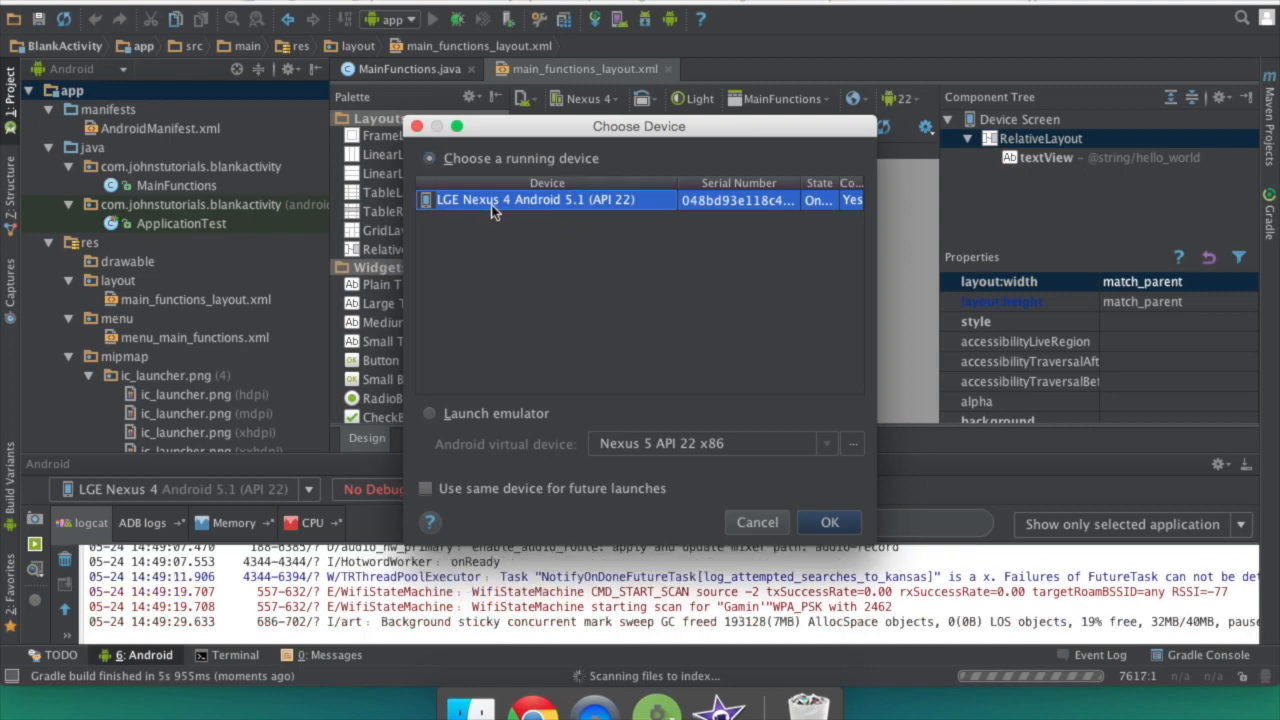
mouse_move(490, 207)
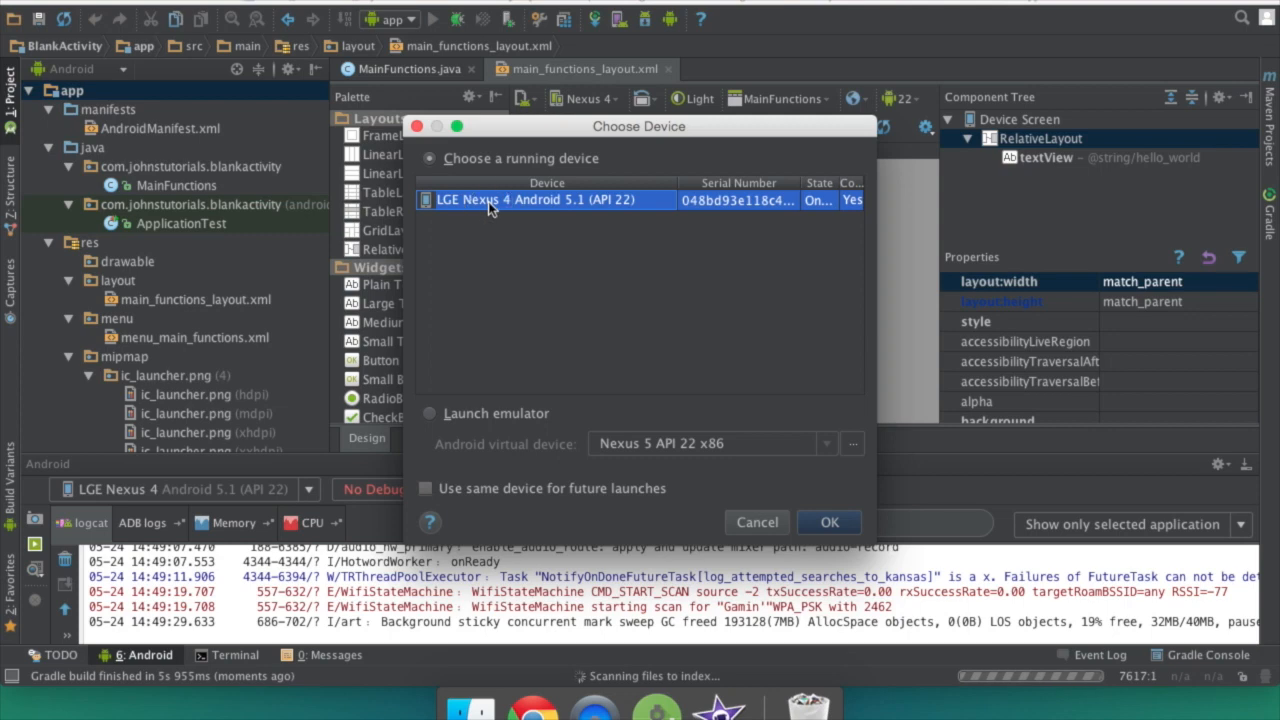
mouse_move(537, 218)
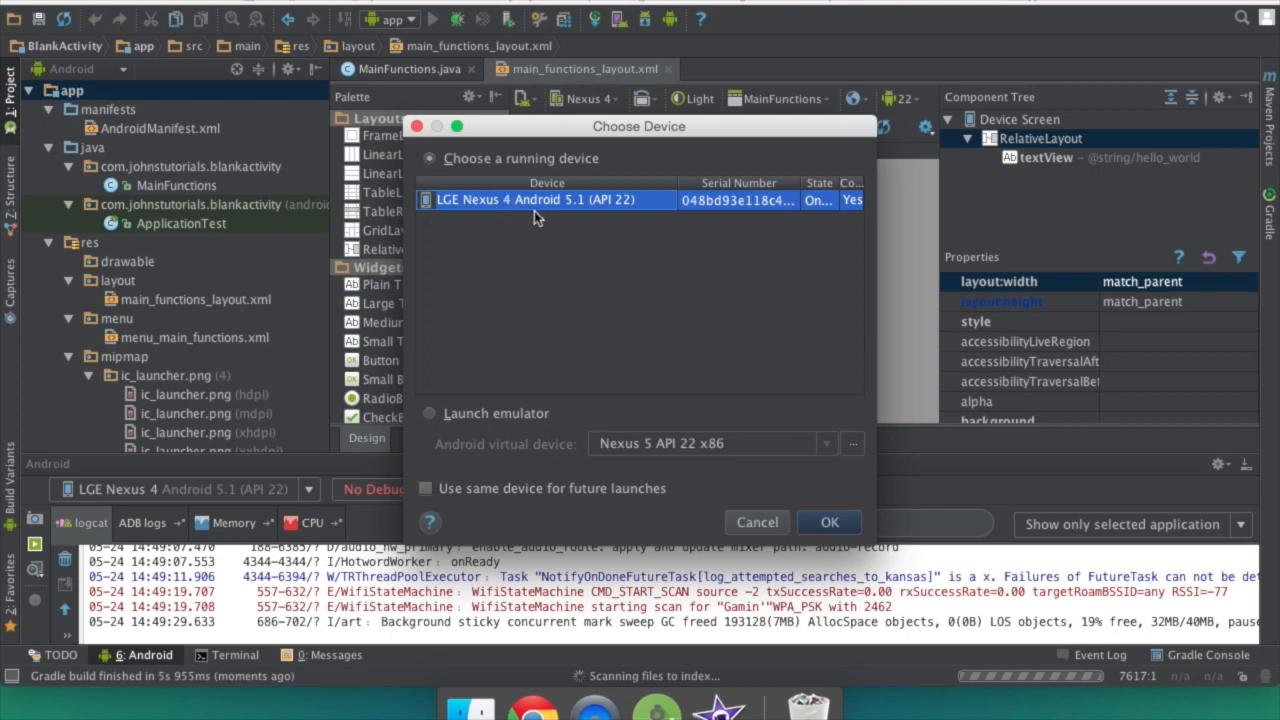
mouse_move(608, 248)
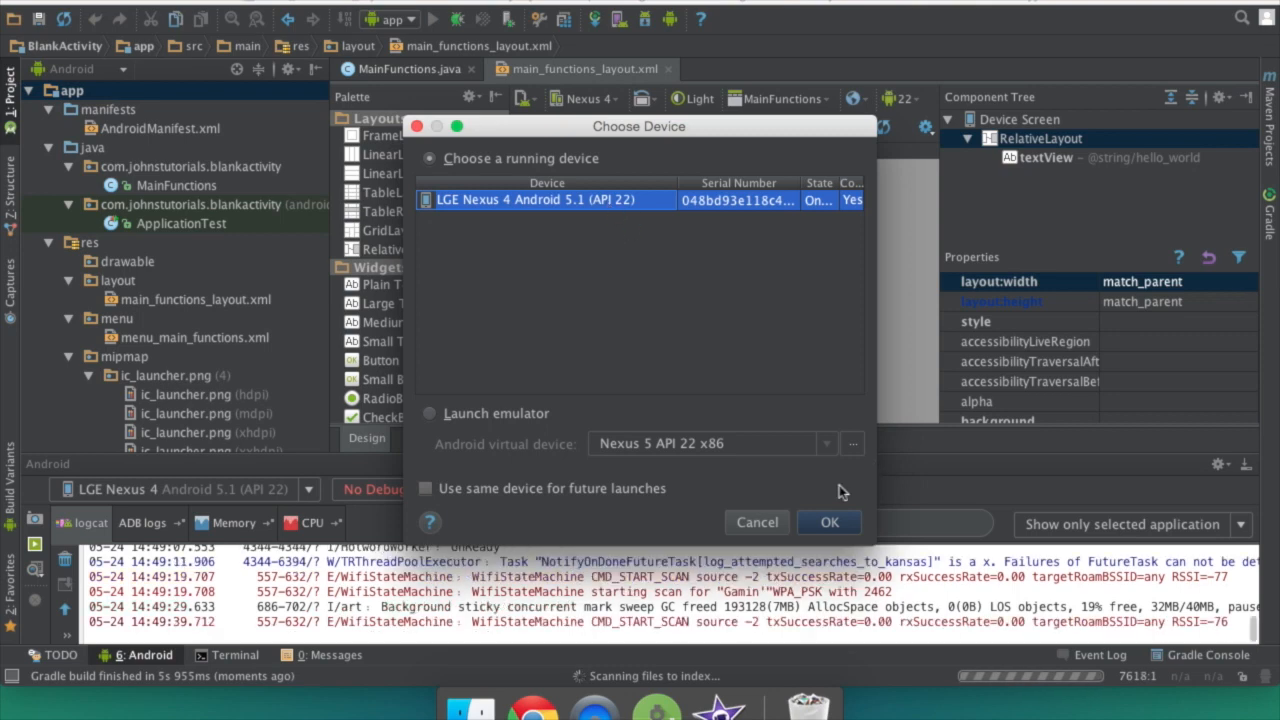
Confirm the LGE Nexus 4 (Android 5.1, API 22) as the deploy target
click(829, 522)
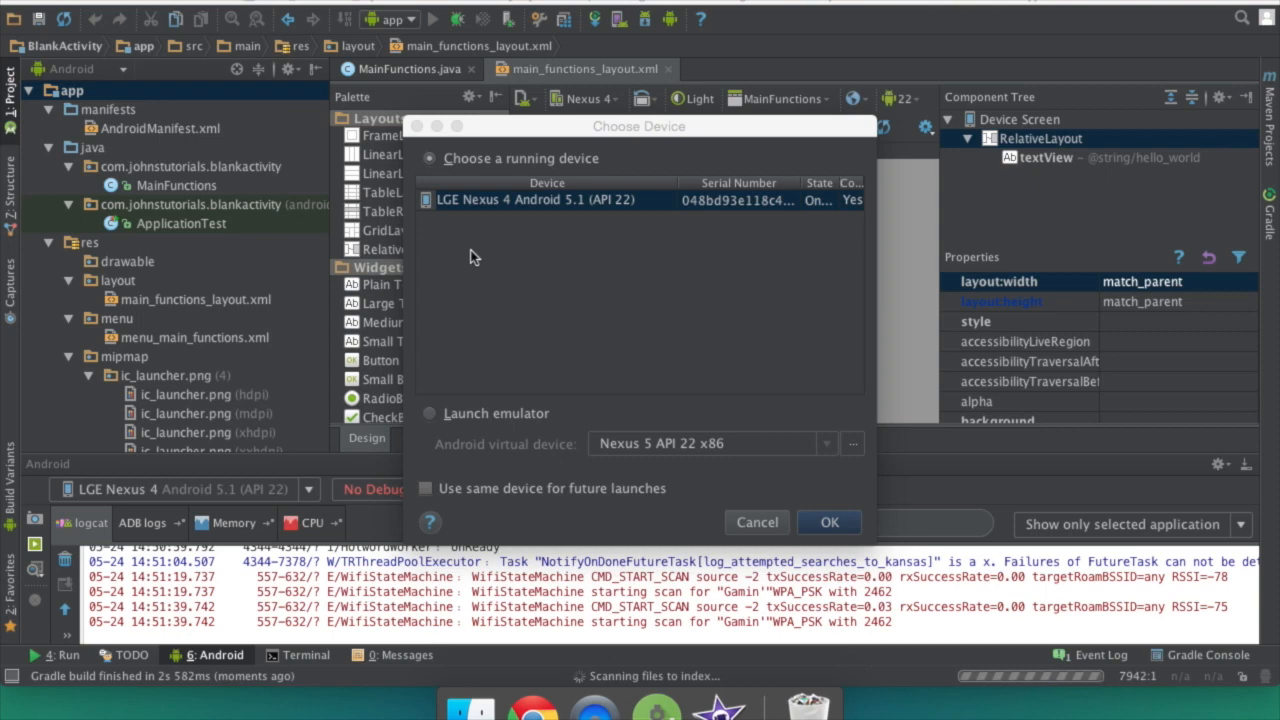
mouse_move(522, 240)
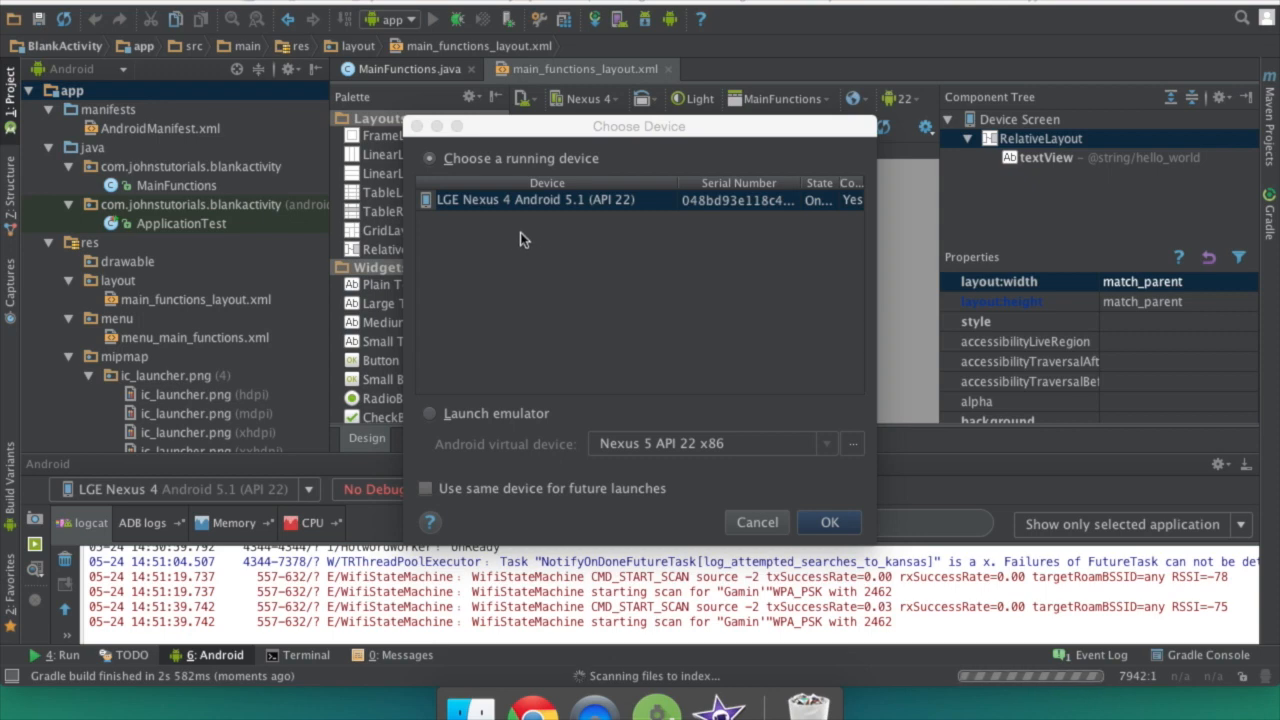
mouse_move(528, 370)
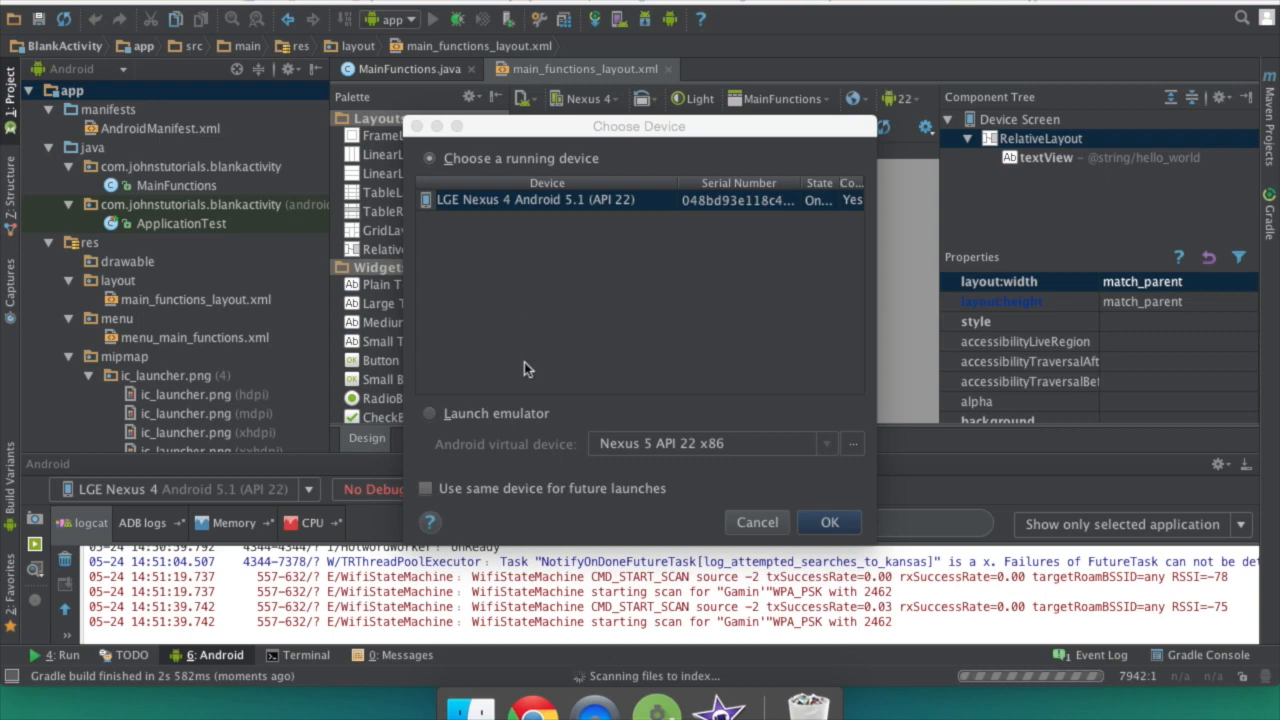
mouse_move(505, 416)
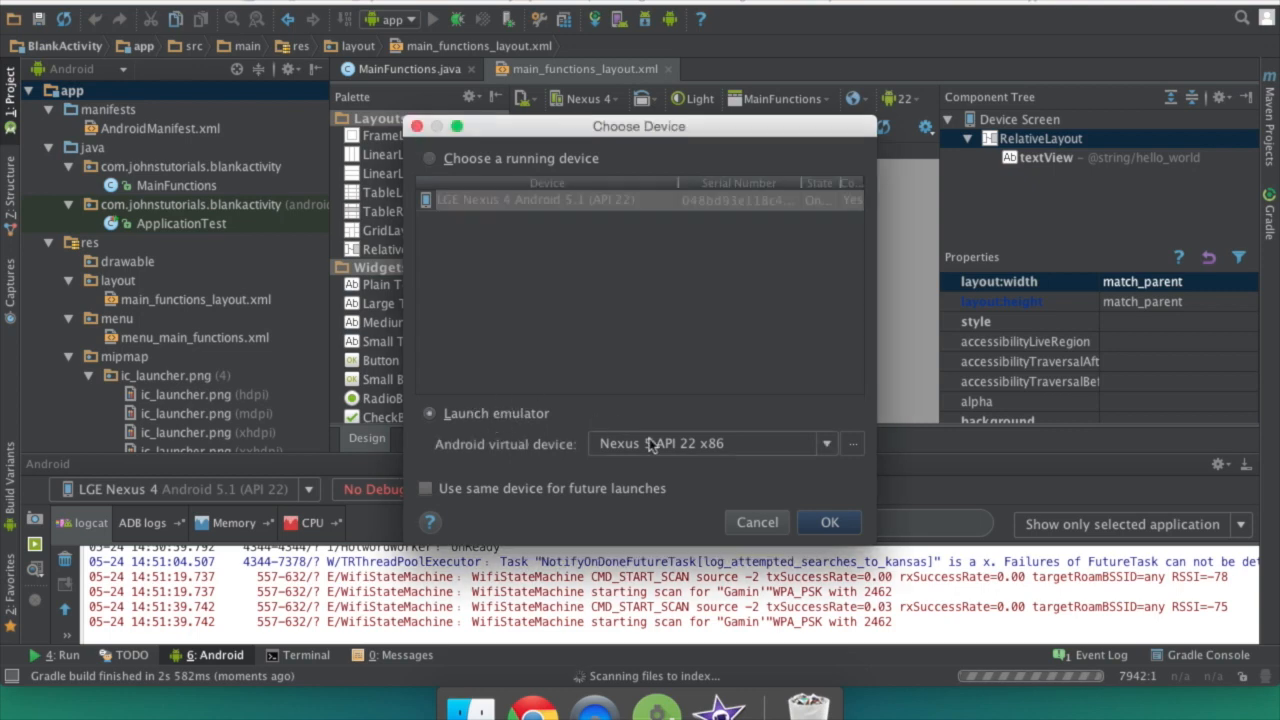
Open the Virtual Device Manager listing the Nexus 5 API 22 x86 device
click(710, 443)
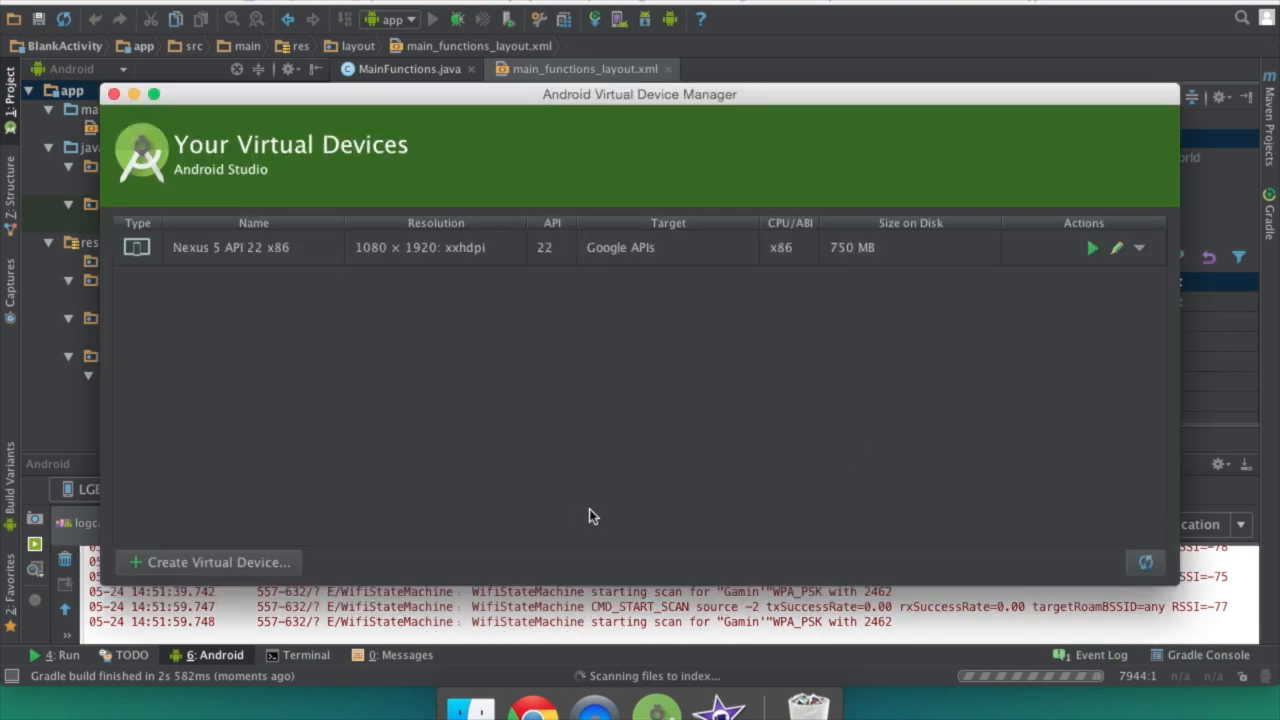
Create a new virtual device using Nexus 4 phone hardware
click(209, 562)
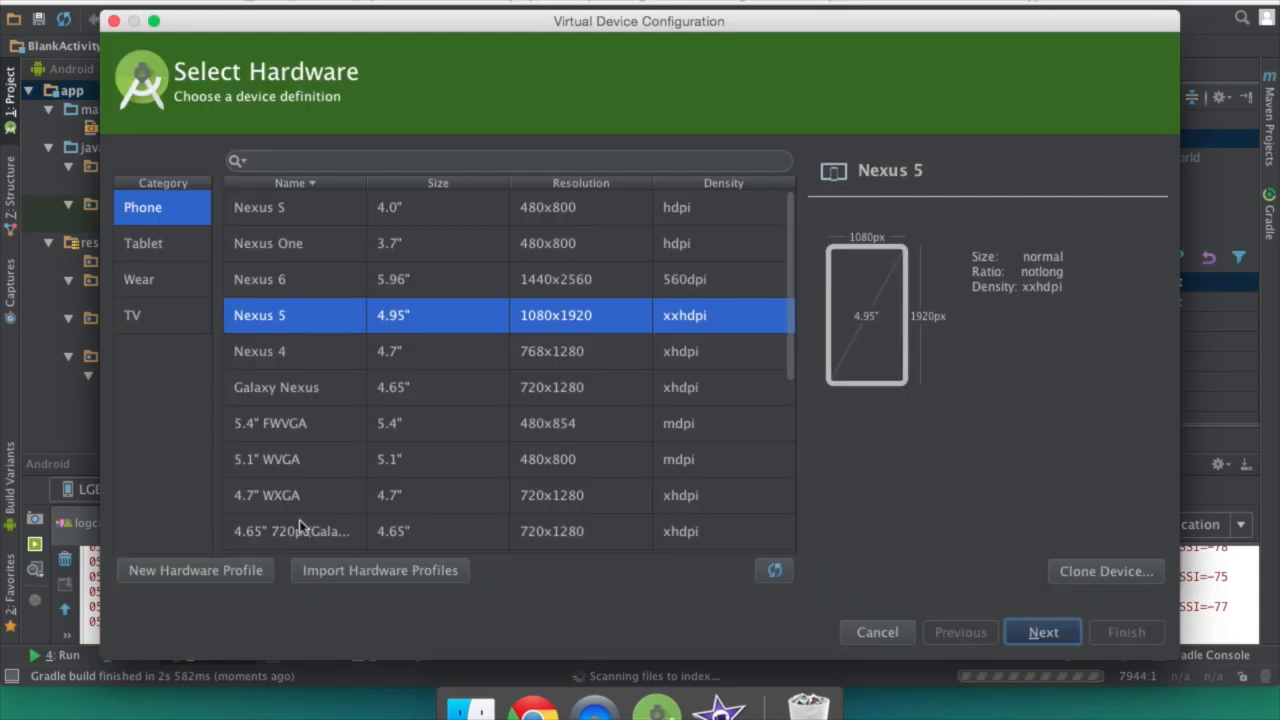
mouse_move(437, 344)
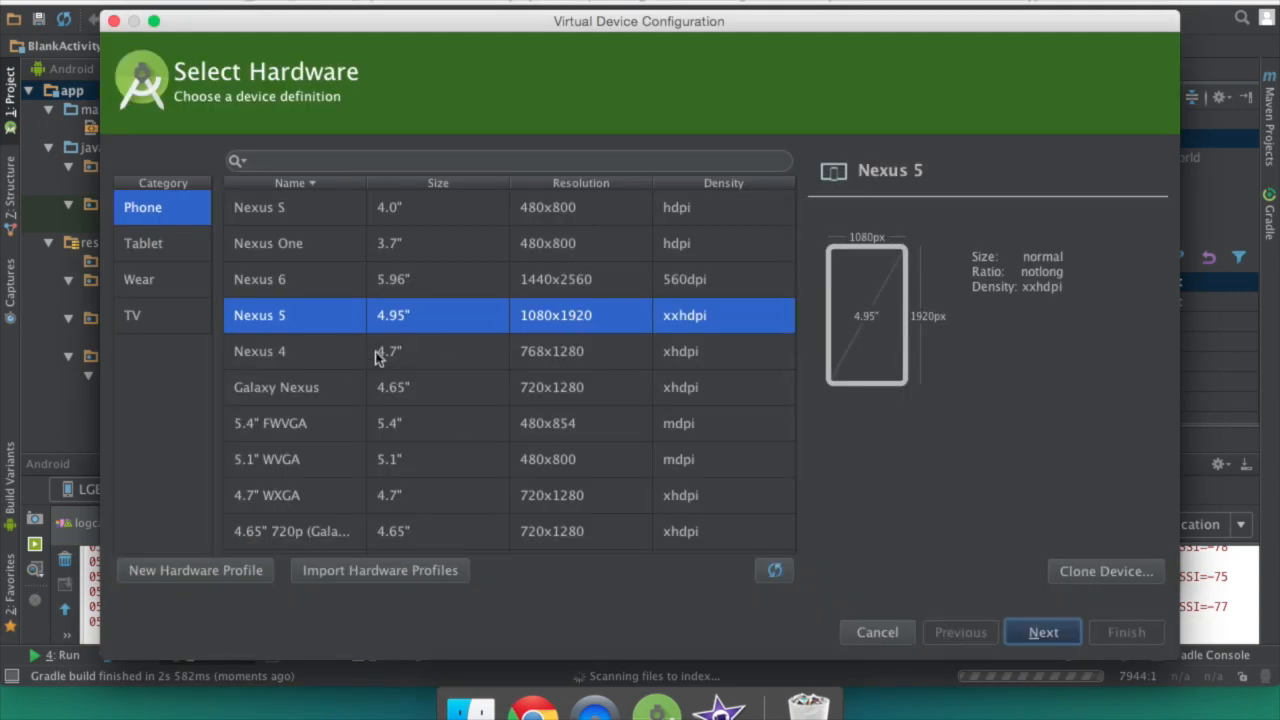
scroll(down, 3)
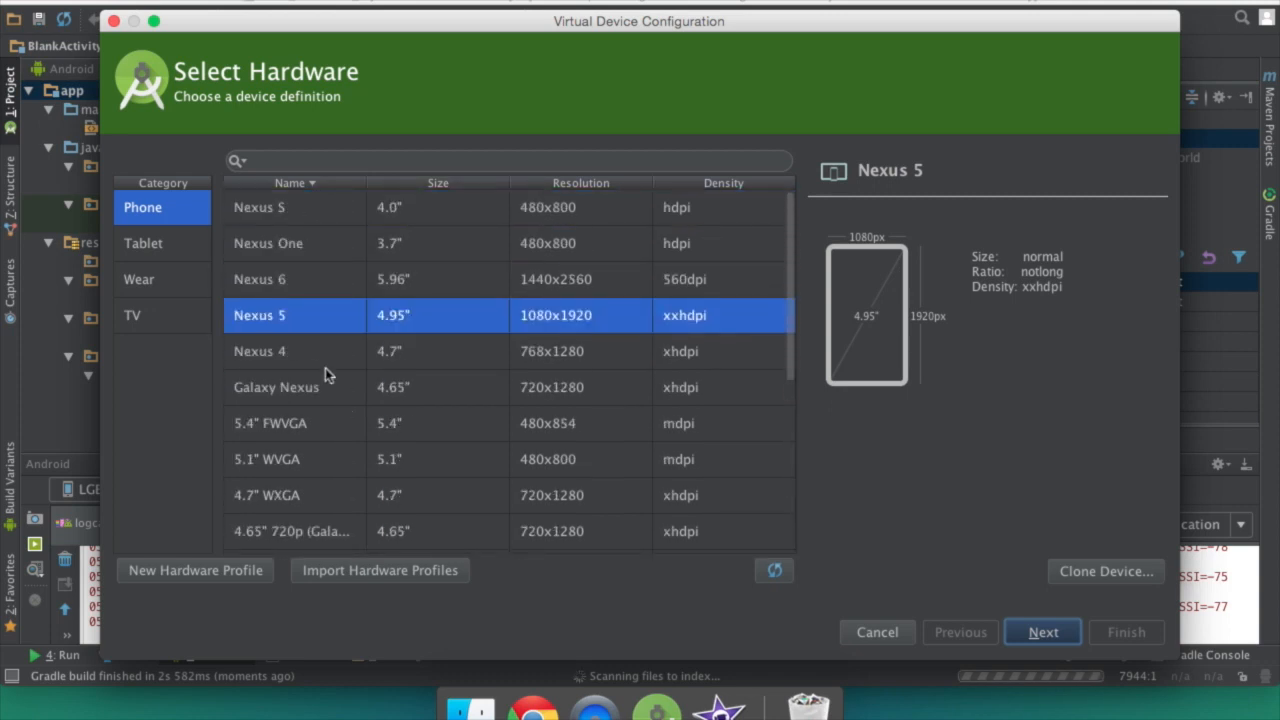
click(259, 351)
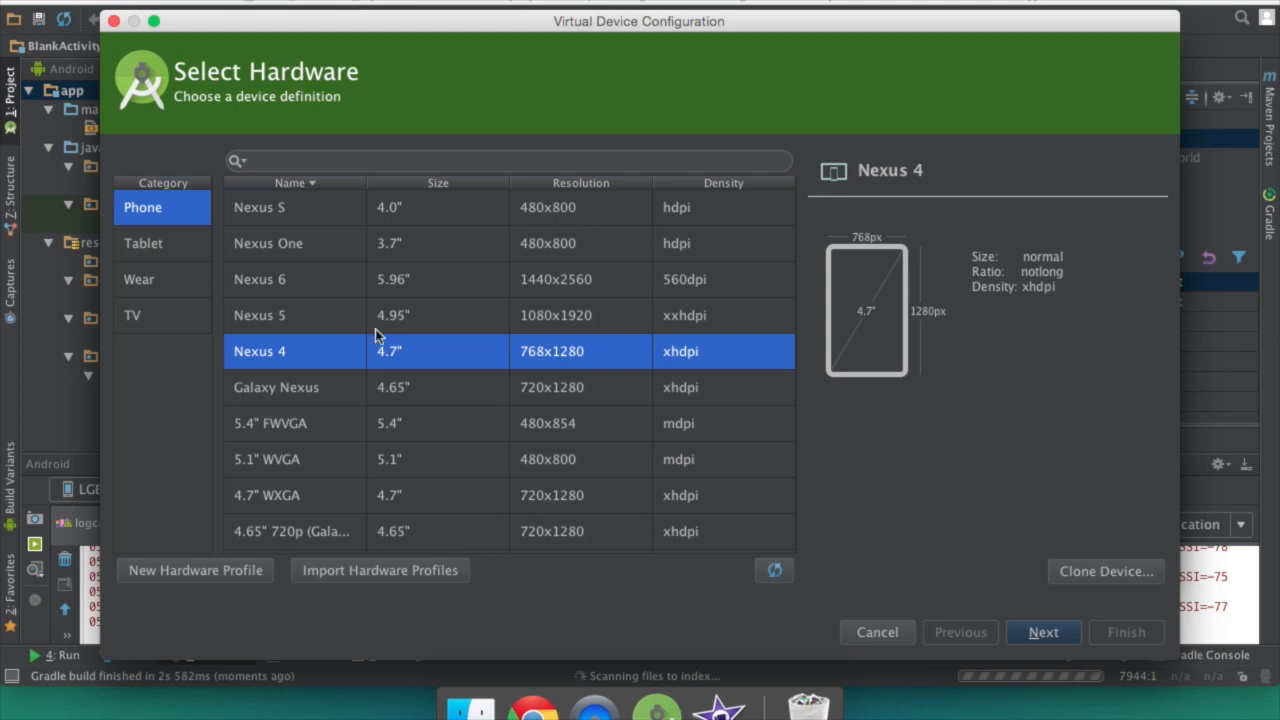
mouse_move(350, 339)
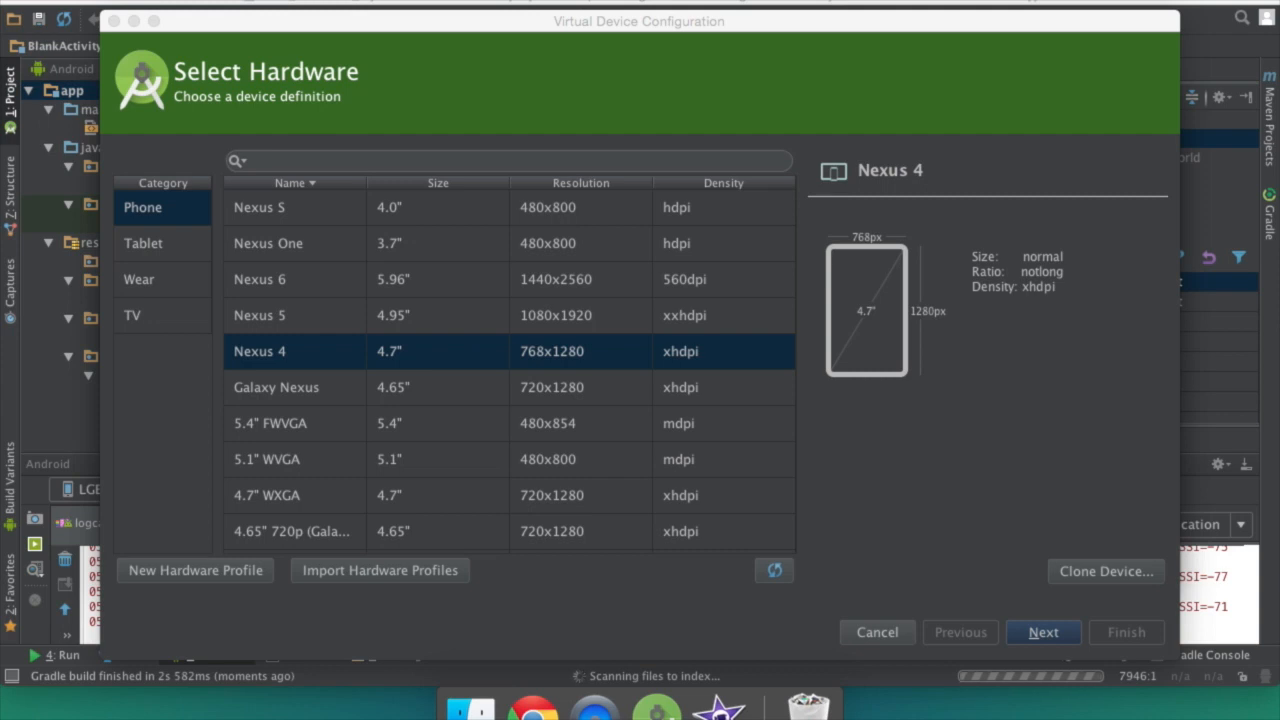
Advance to system images, keeping Lollipop API 22 x86 selected
click(1043, 632)
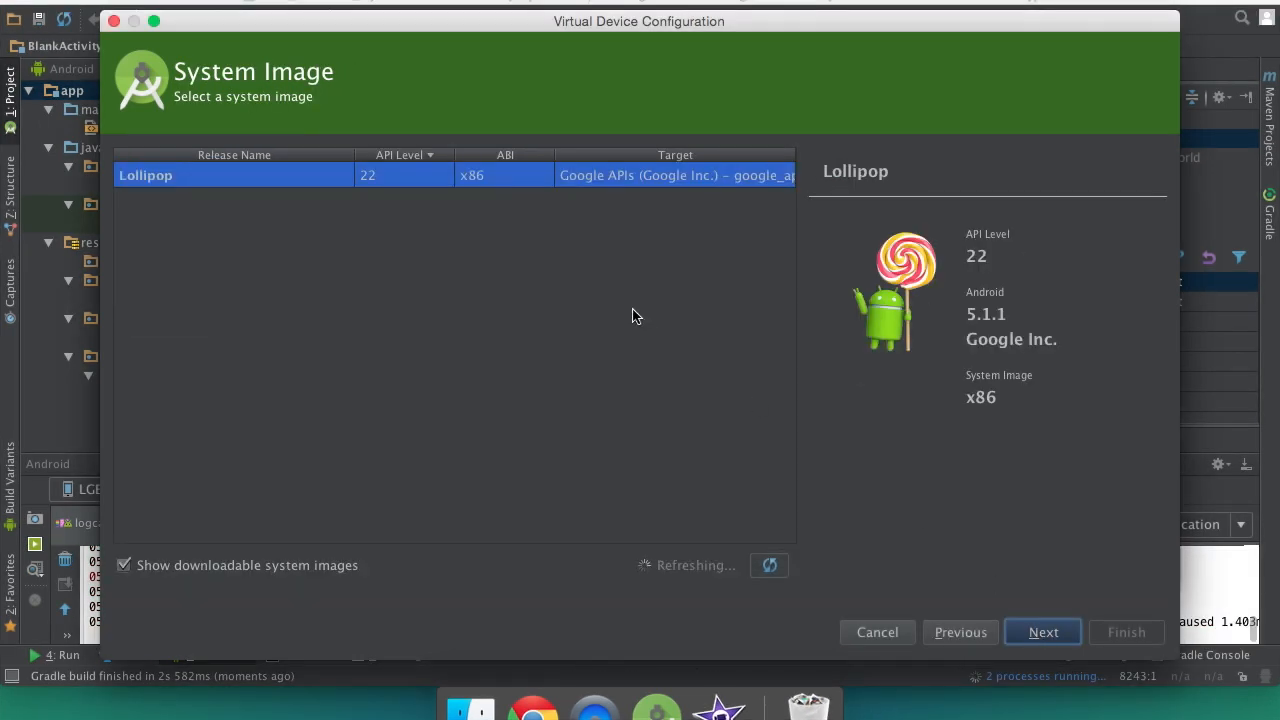
mouse_move(276, 208)
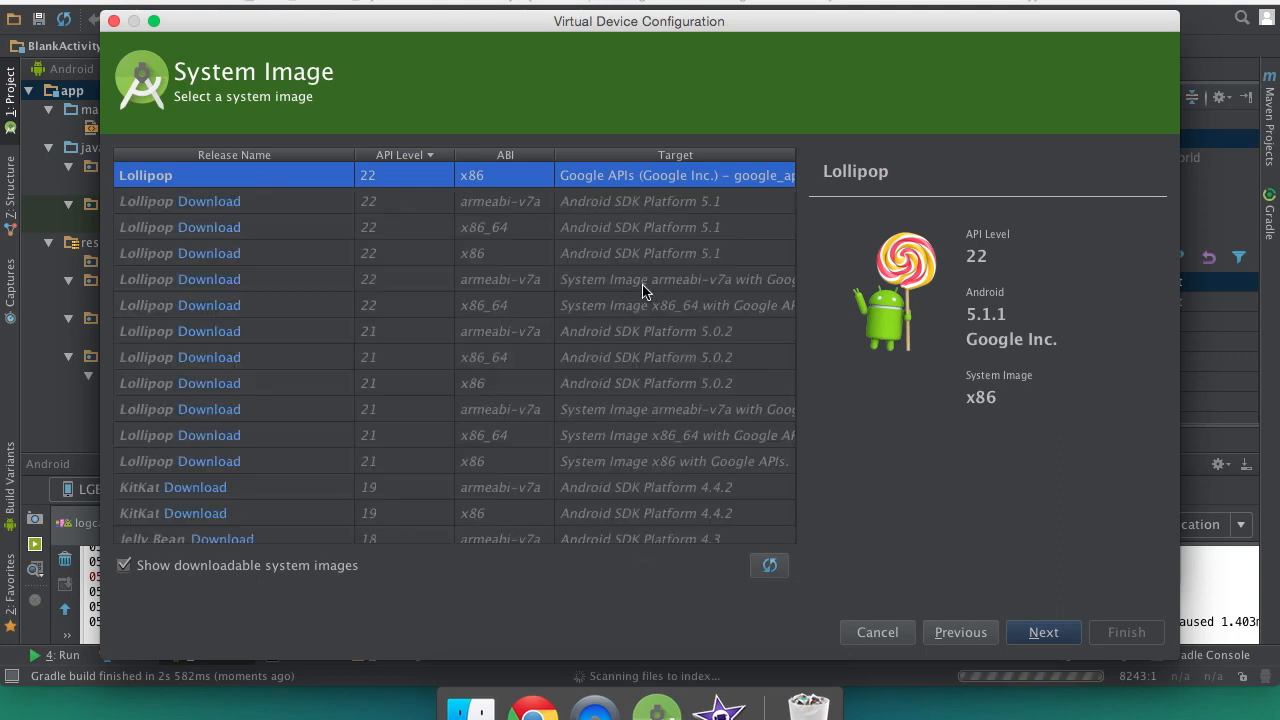
scroll(down, 3)
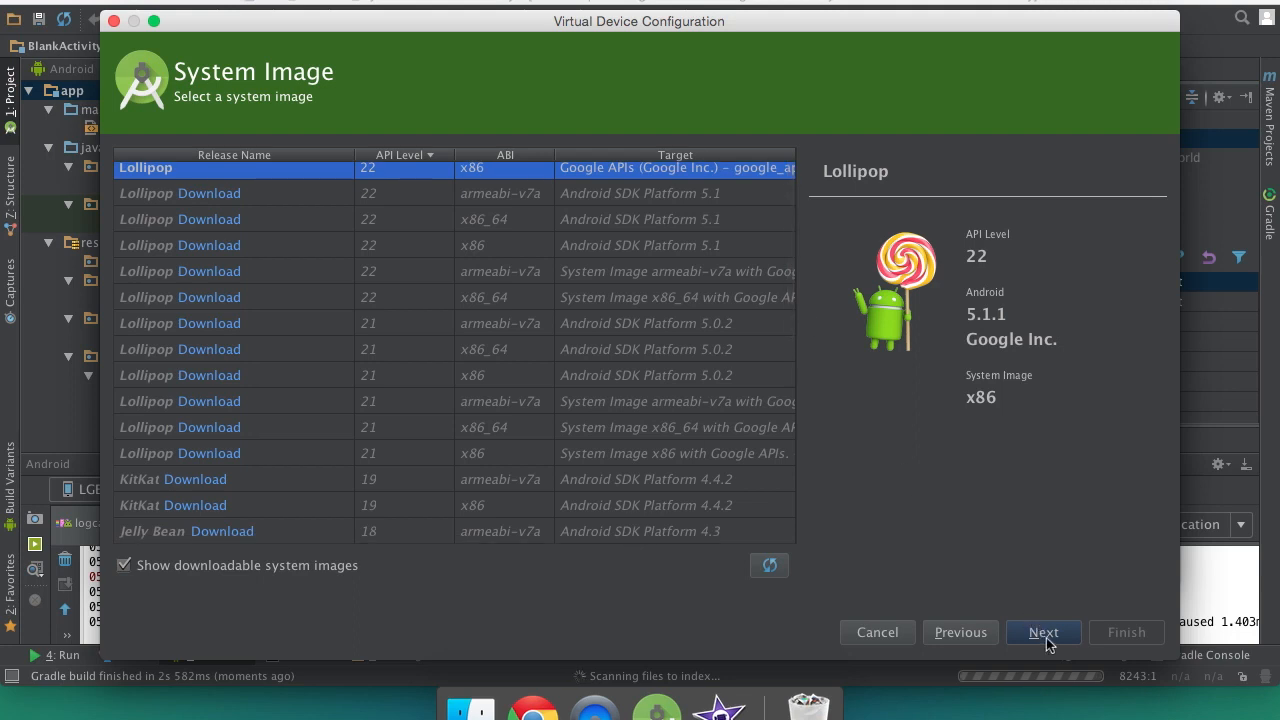
Review the Nexus 4 AVD in portrait orientation and finish the wizard
click(1043, 632)
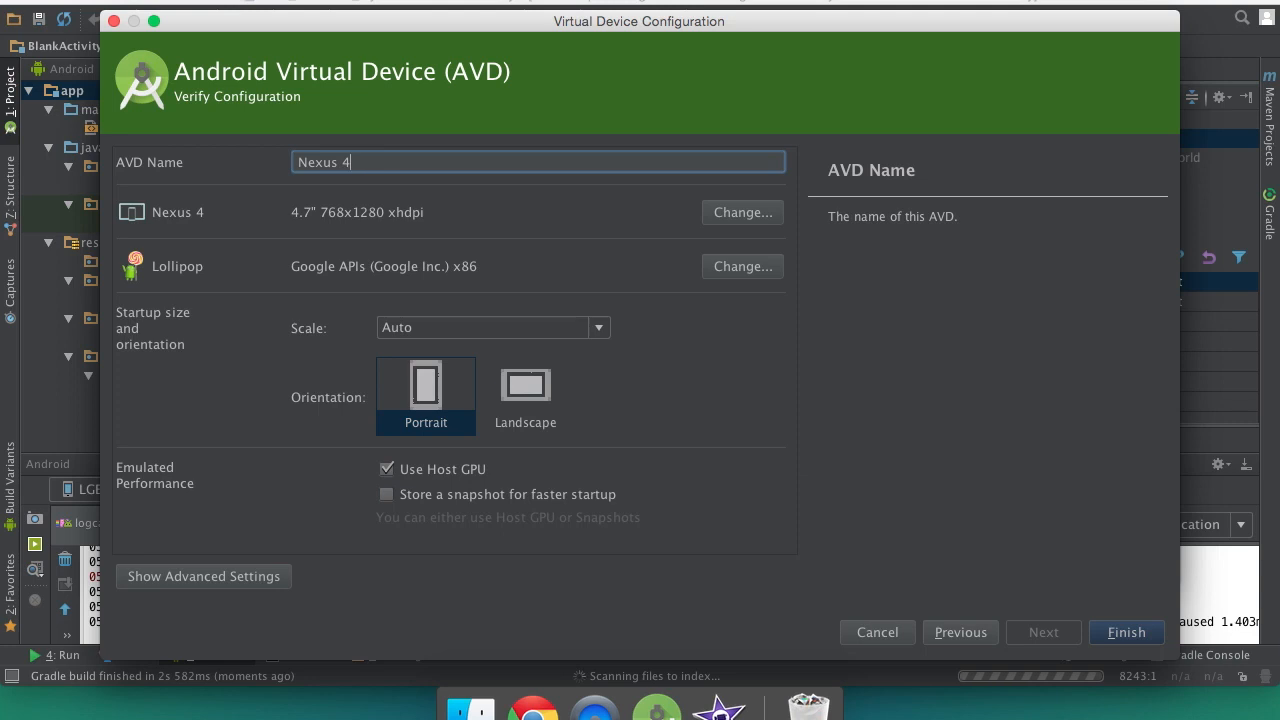
mouse_move(548, 337)
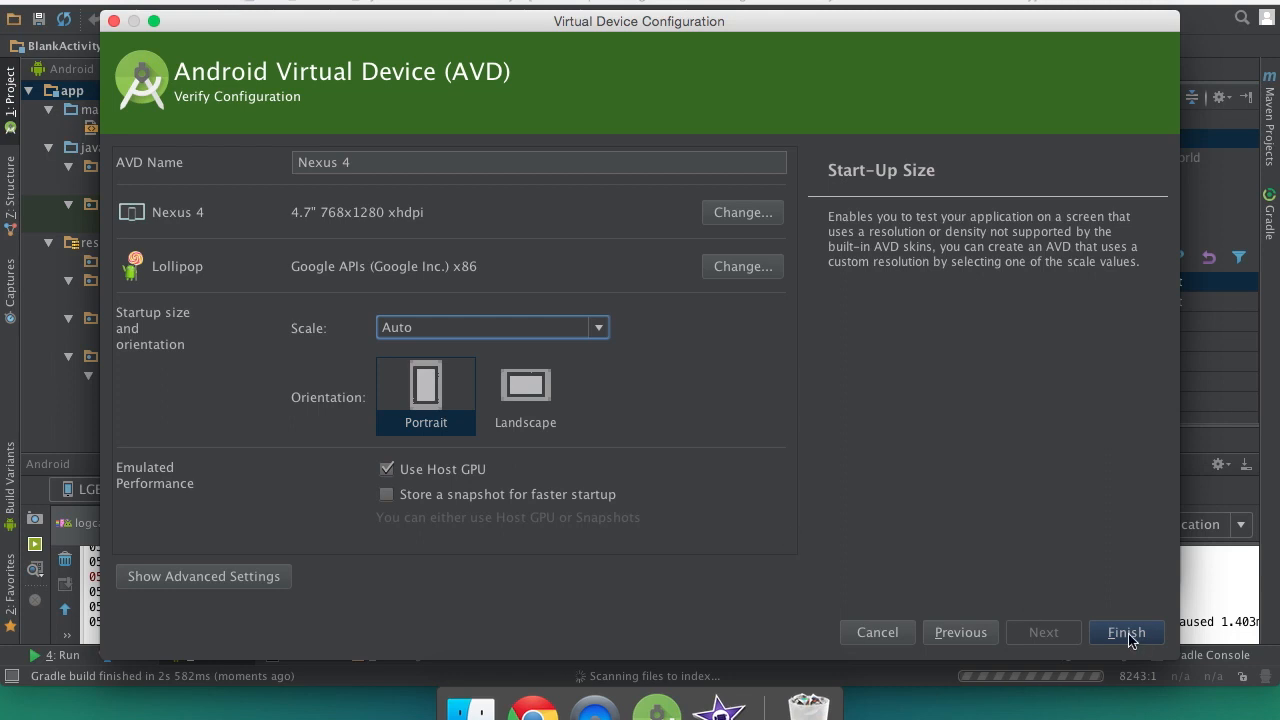
click(1125, 632)
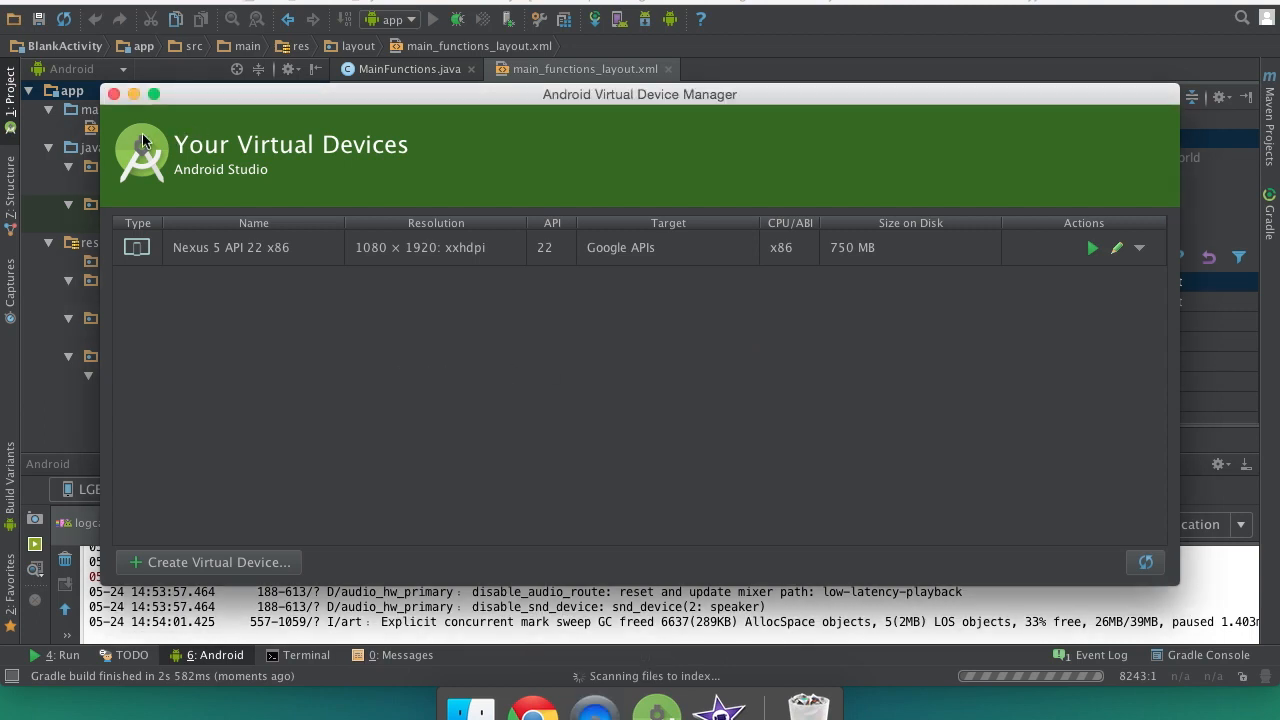
mouse_move(770, 432)
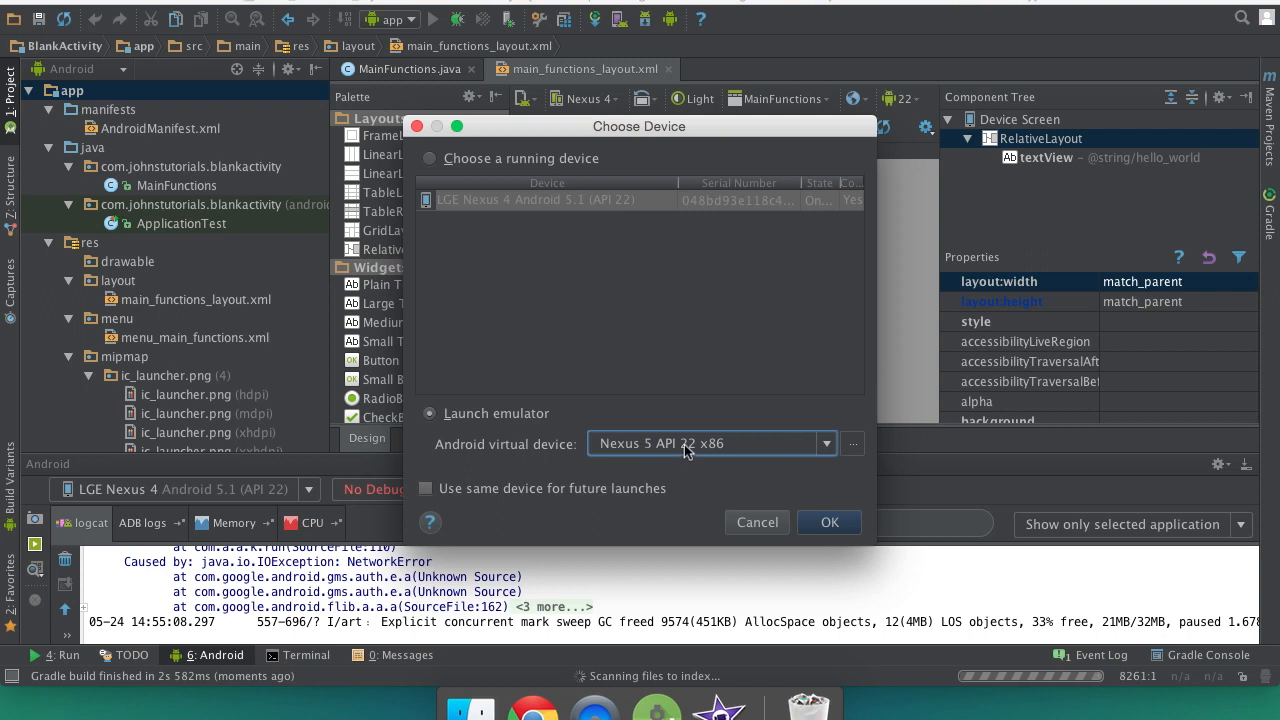
Select the Nexus 5 API 22 x86 emulator and confirm launching the app on it
click(825, 443)
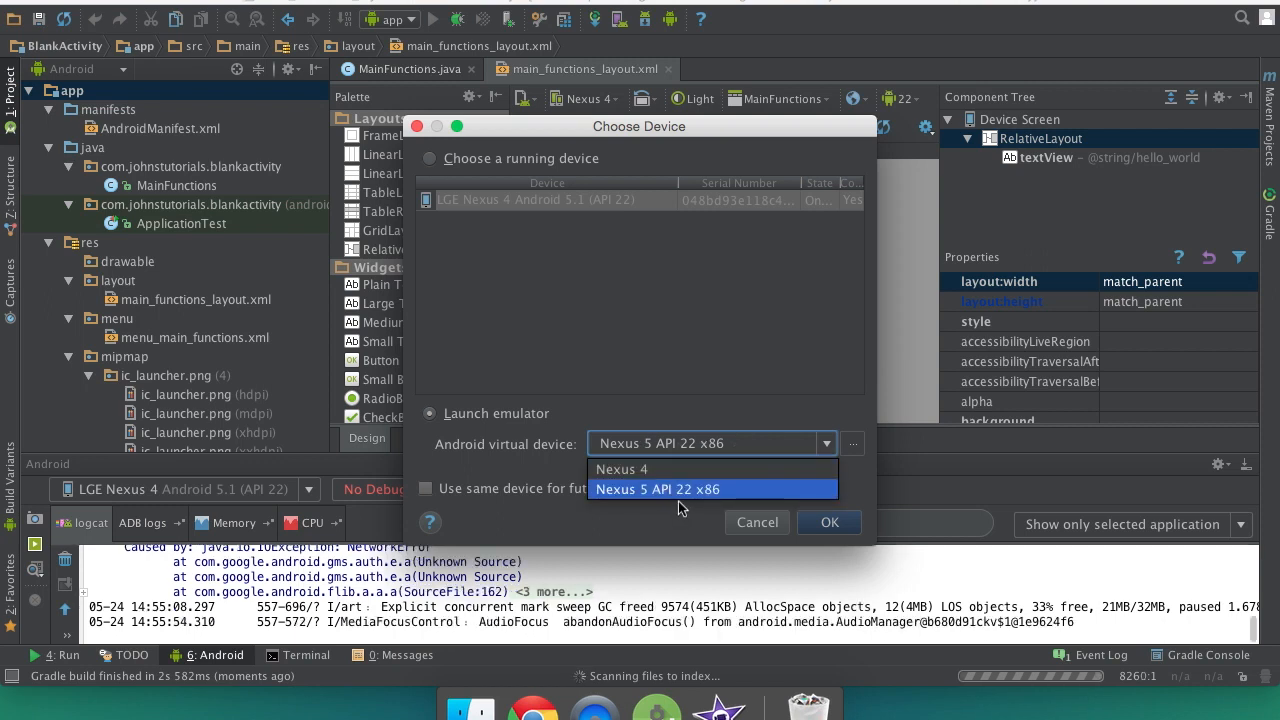
click(660, 489)
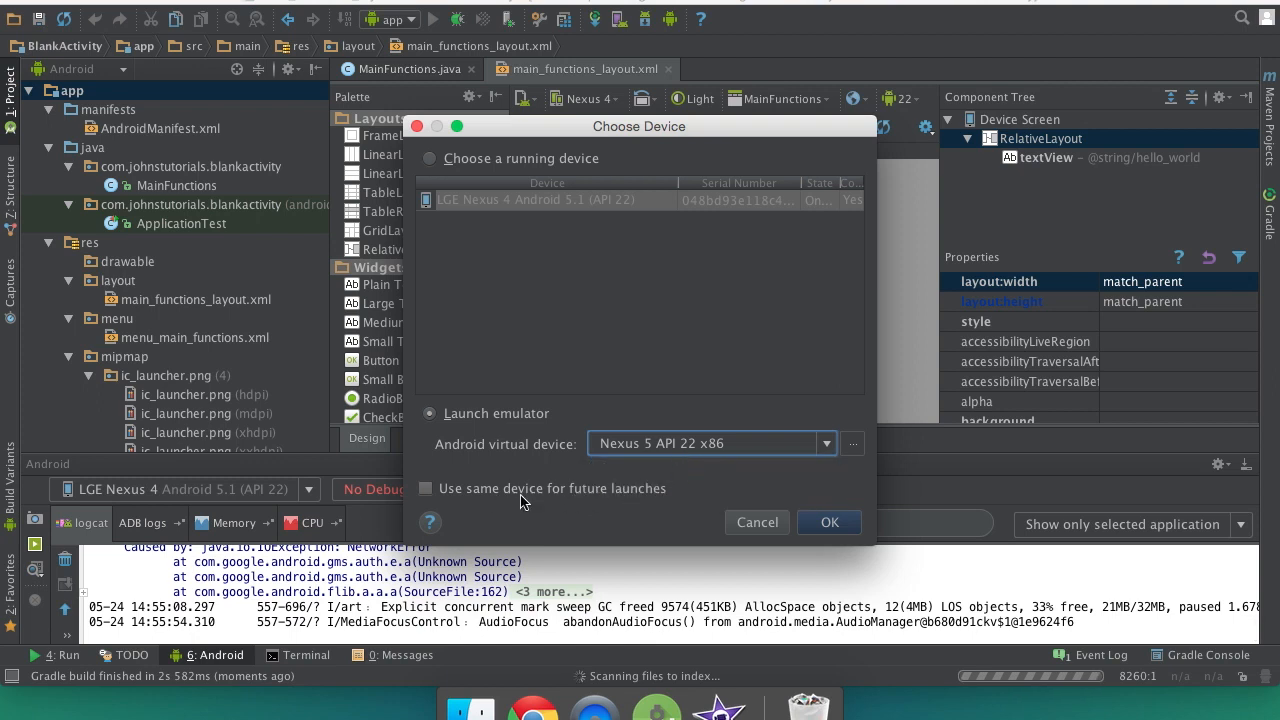
mouse_move(573, 500)
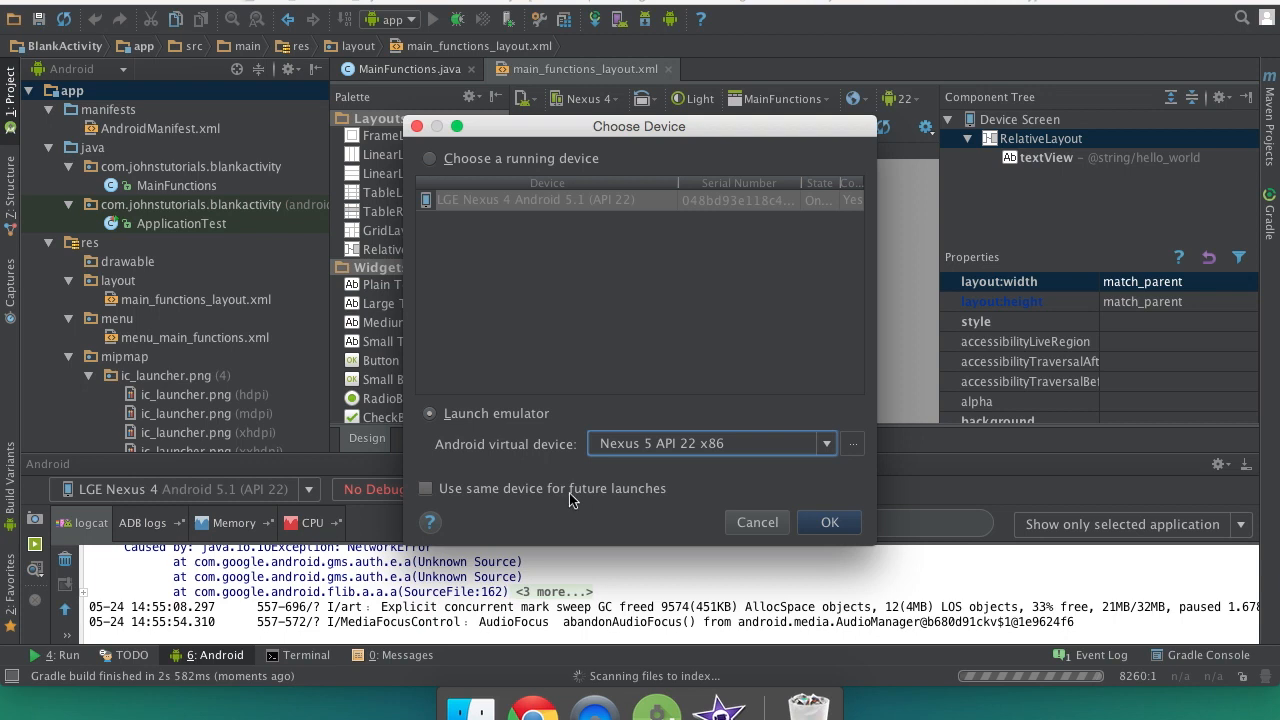
mouse_move(558, 490)
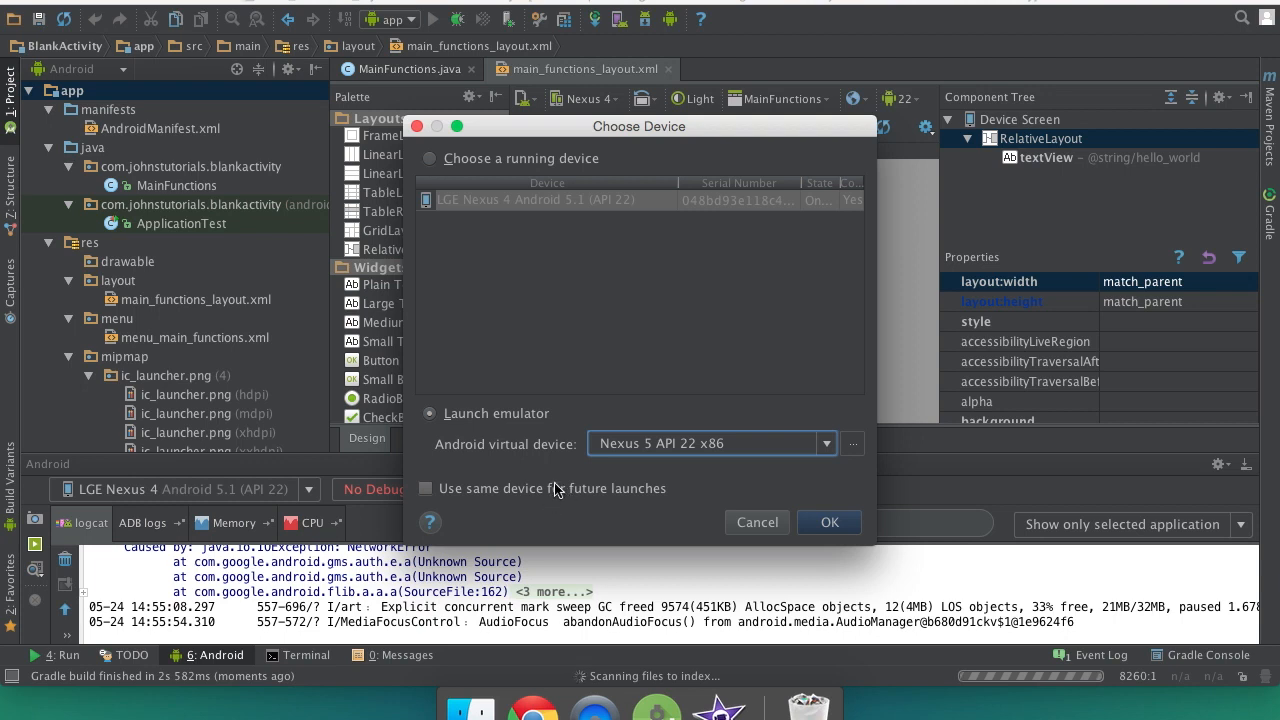
mouse_move(714, 414)
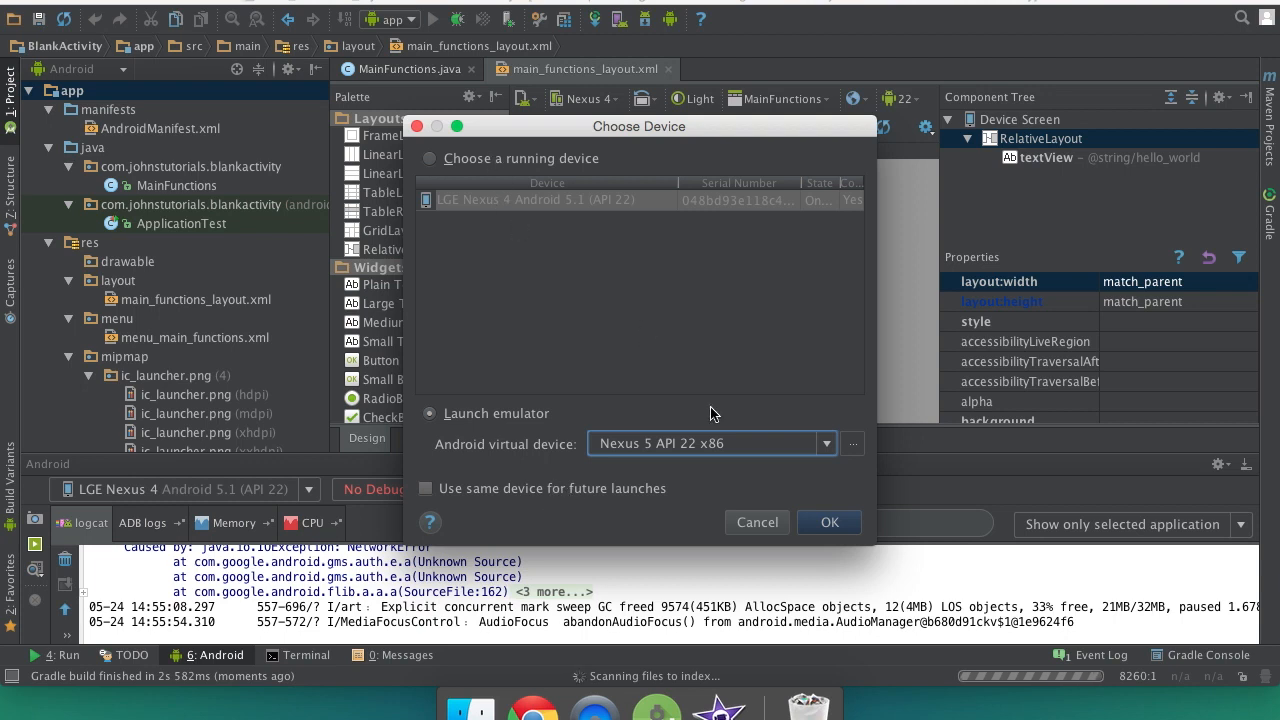
click(757, 522)
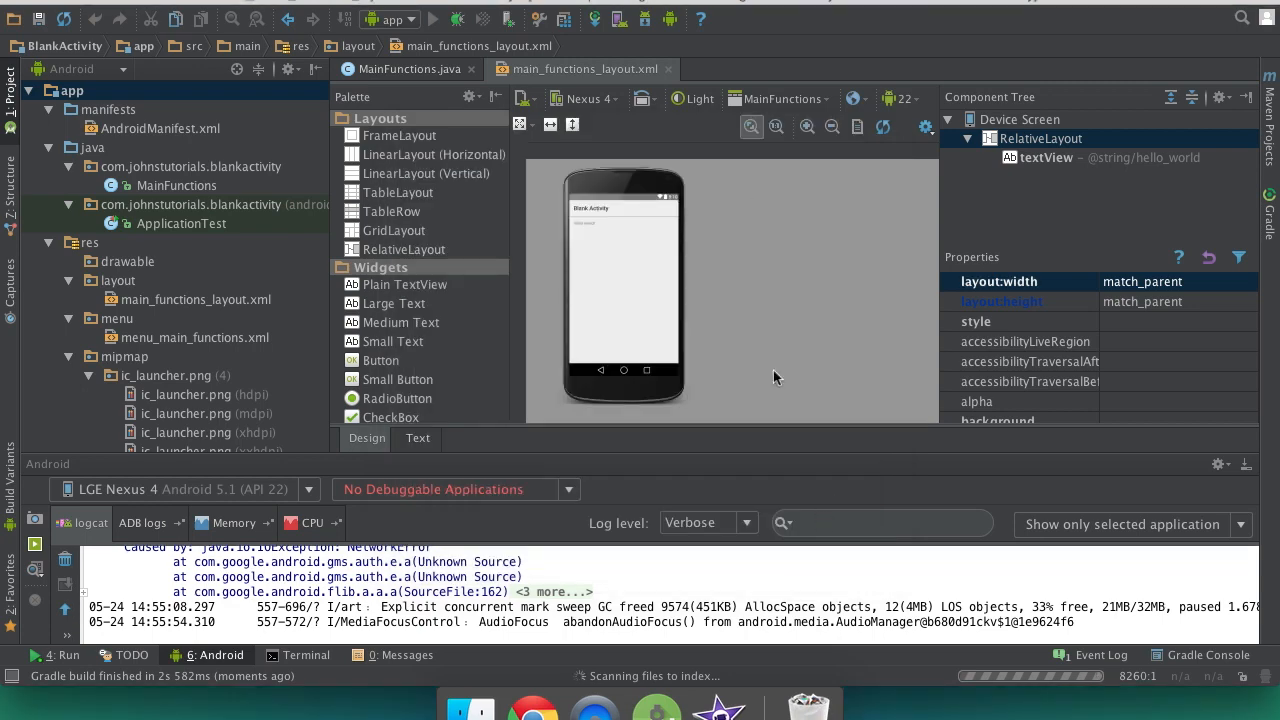
Bring up the booted emulator window showing the Android home screen
click(433, 19)
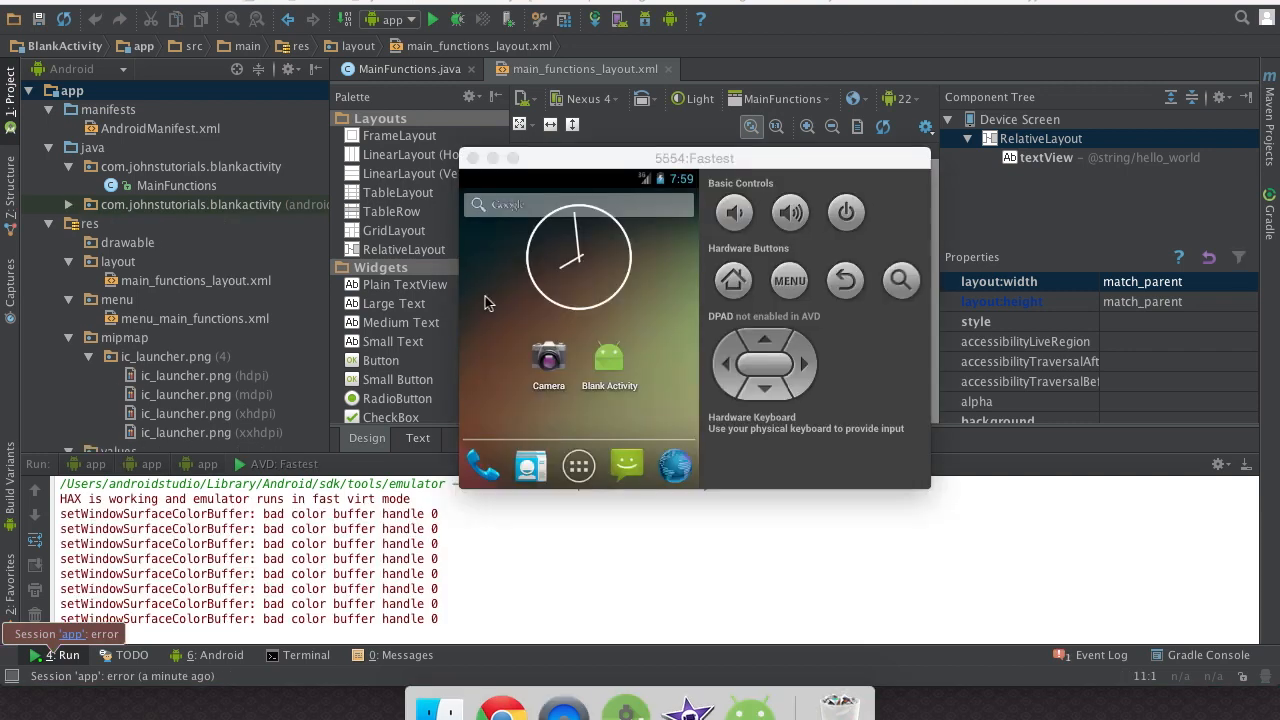
mouse_move(723, 332)
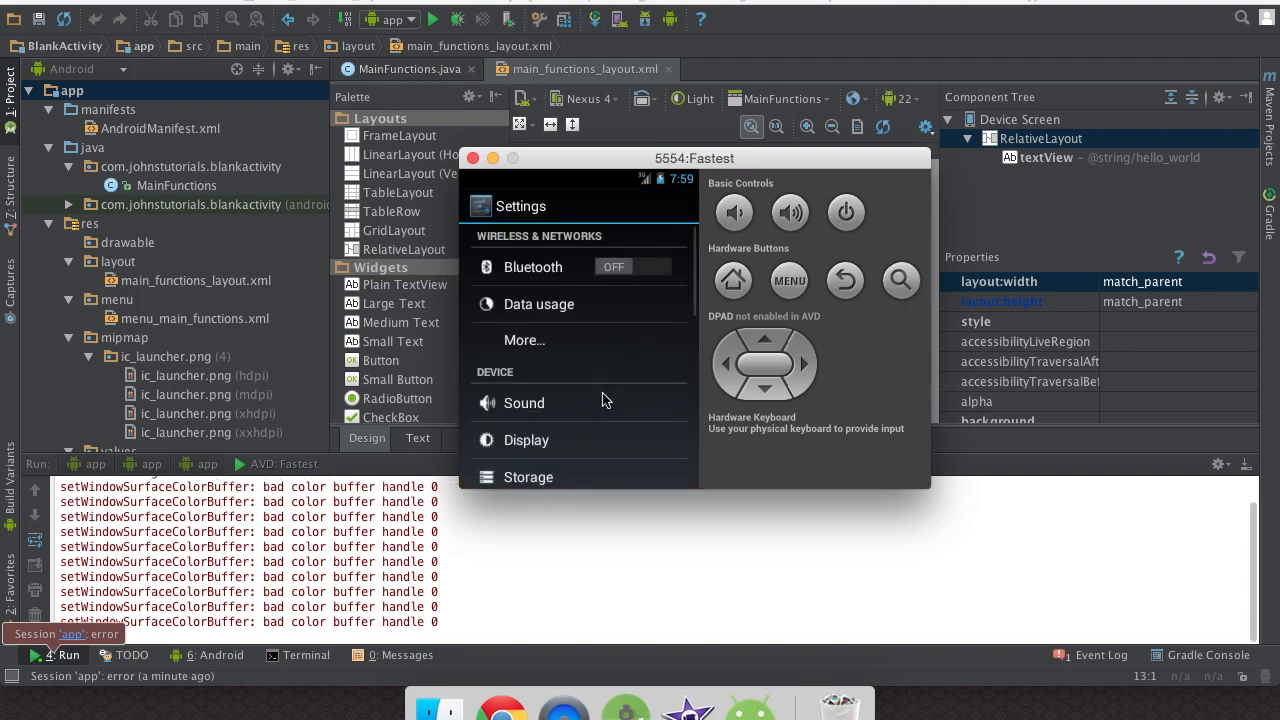
Check About phone on the emulator (Android 4.3, SDK built for x86), then go Home
scroll(down, 3)
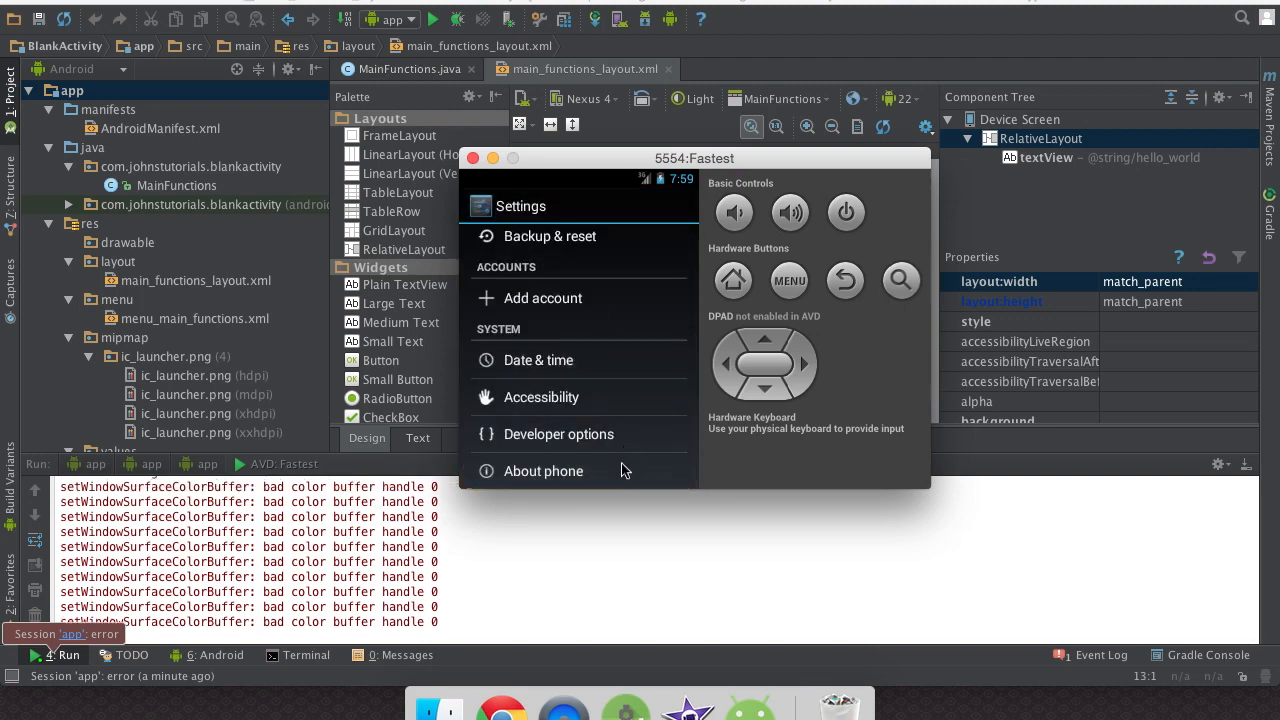
click(543, 471)
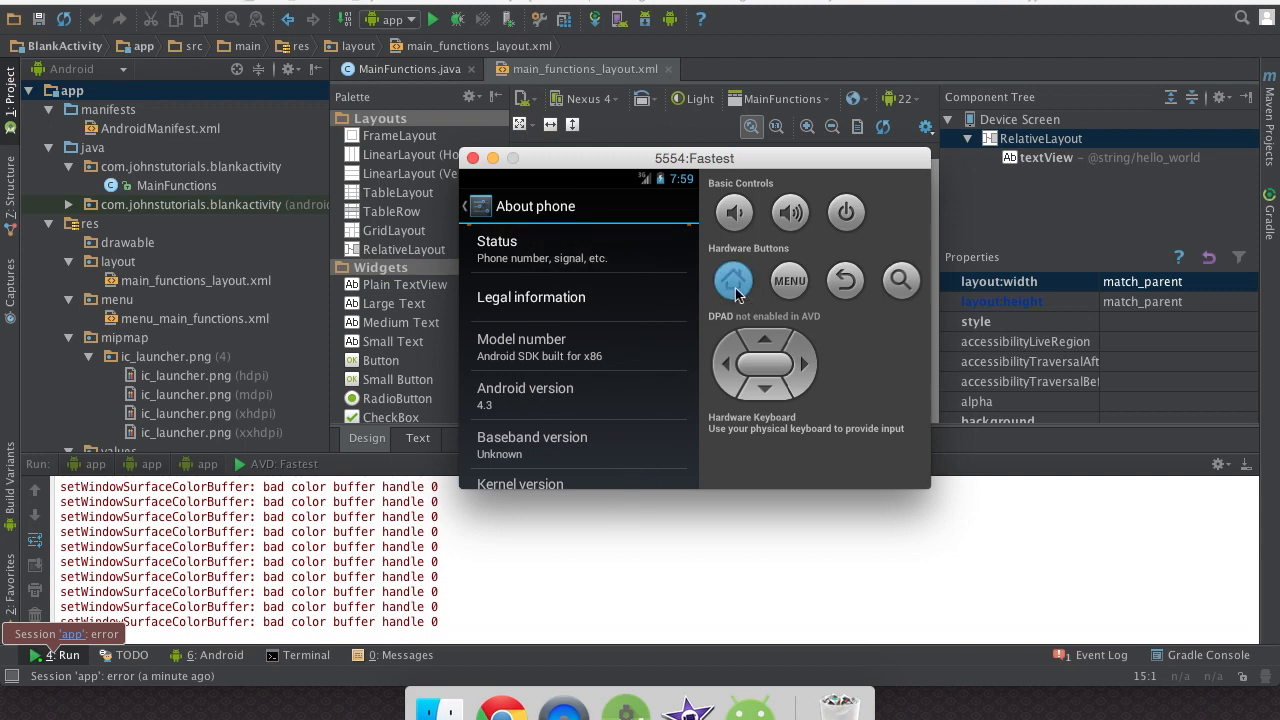
click(733, 280)
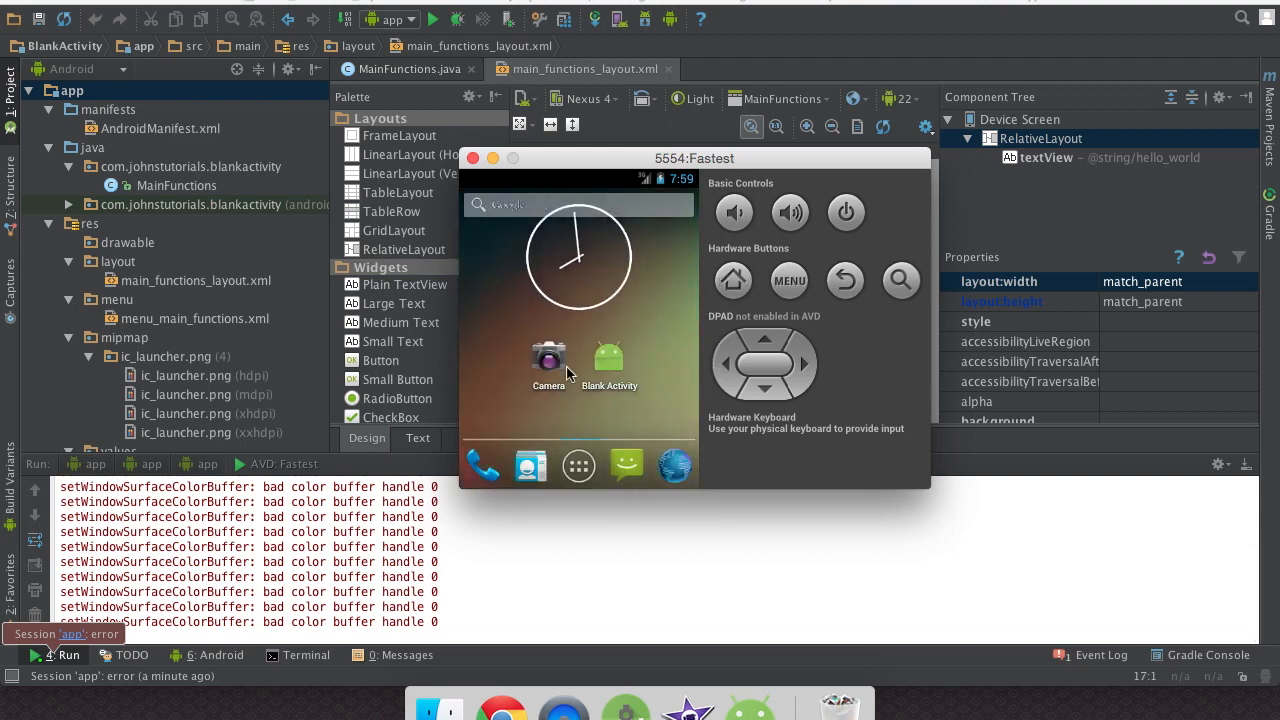